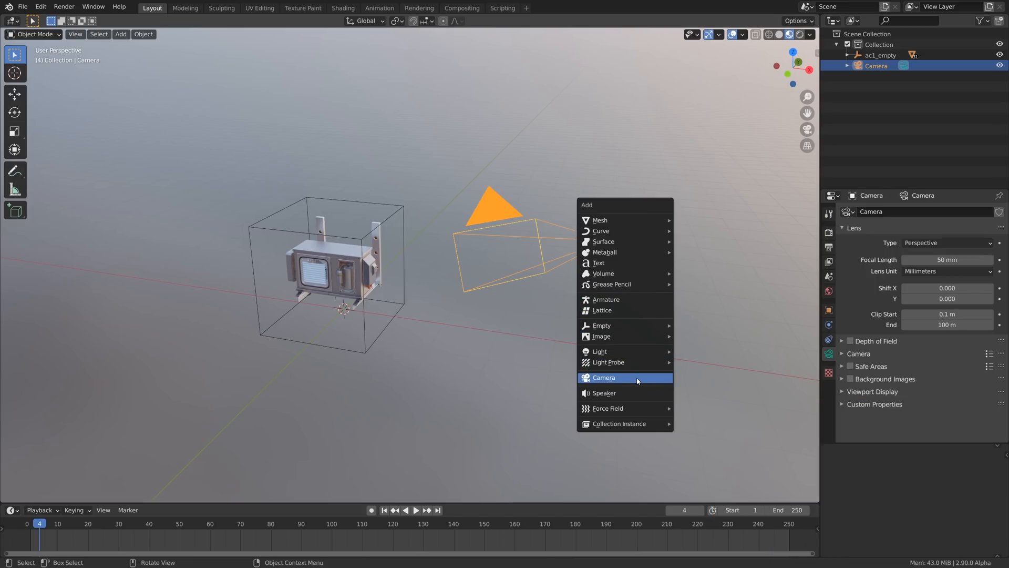
Step: Make the selected camera the active scene camera and duplicate it as Camera.001
click(536, 332)
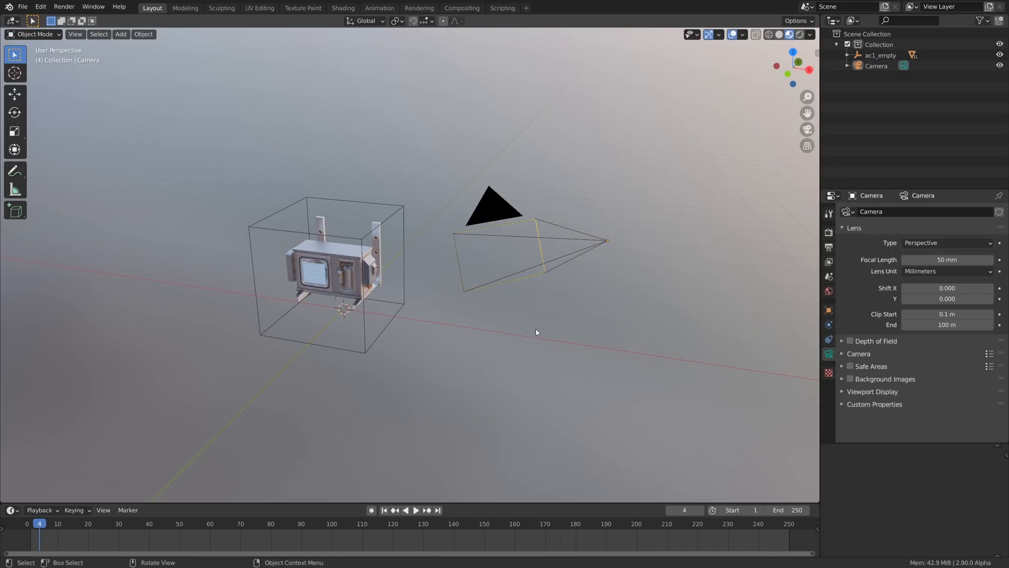
mouse_move(793, 354)
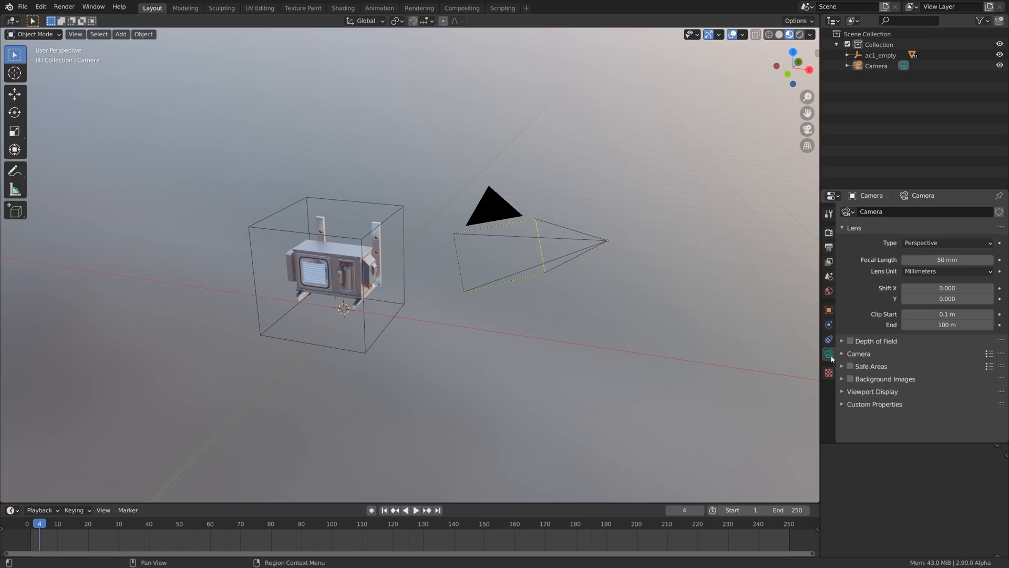
click(503, 212)
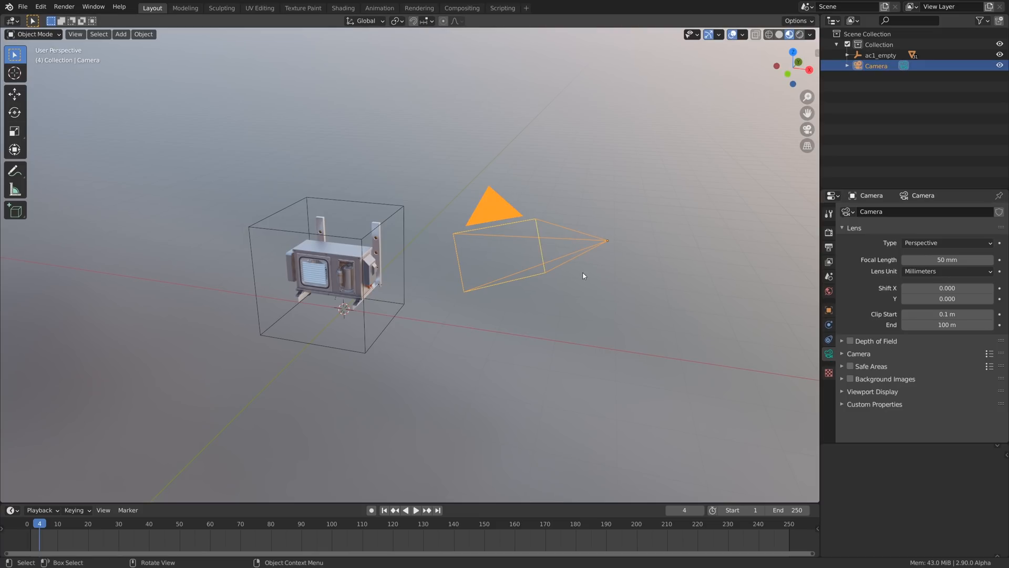
mouse_move(573, 254)
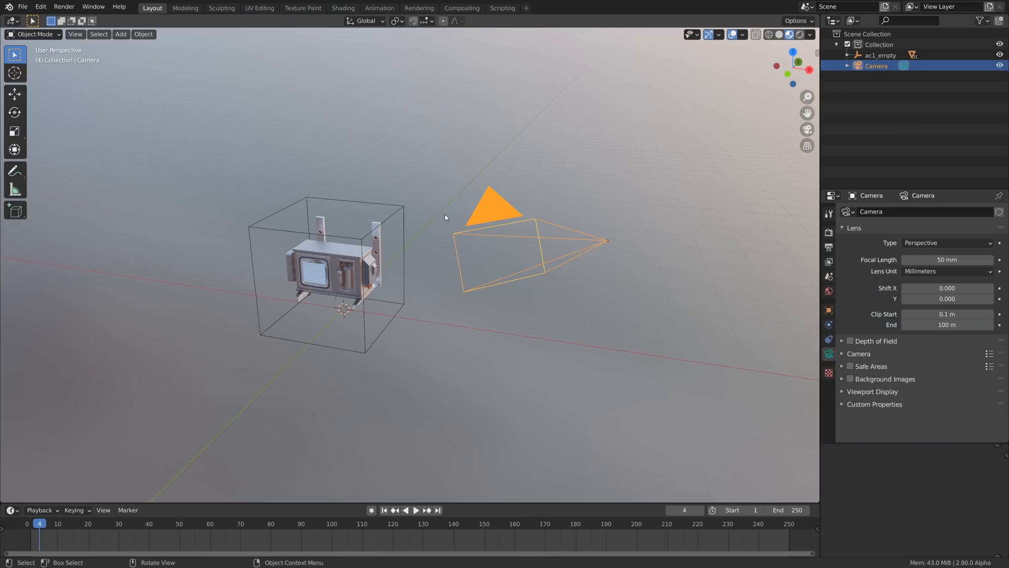
click(74, 34)
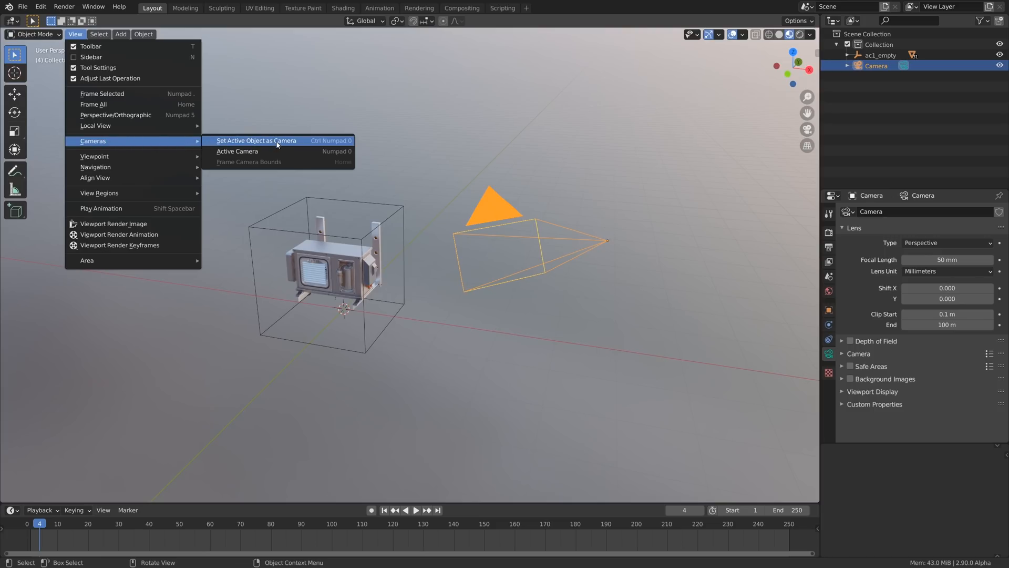
mouse_move(275, 142)
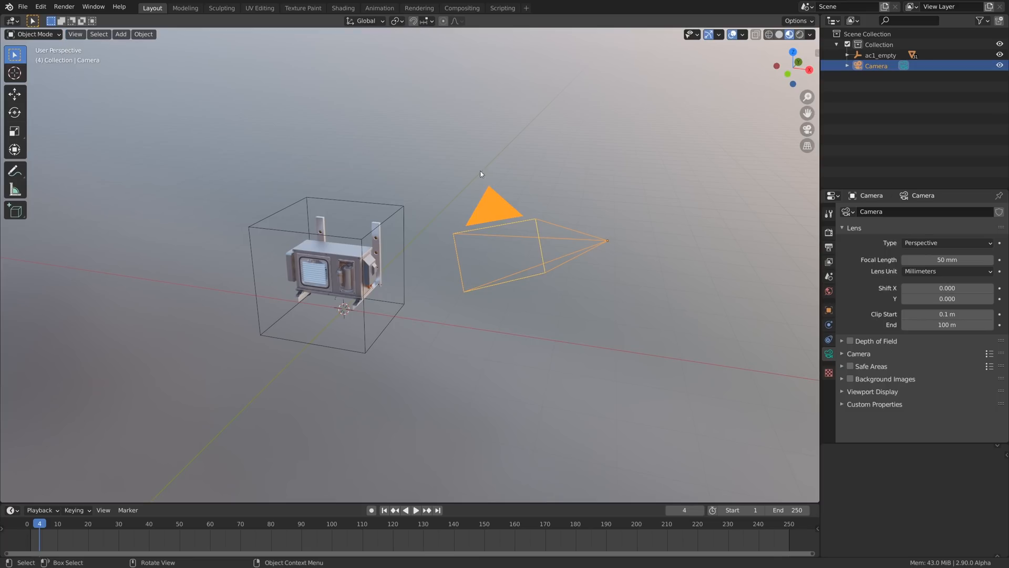
key(shift+d)
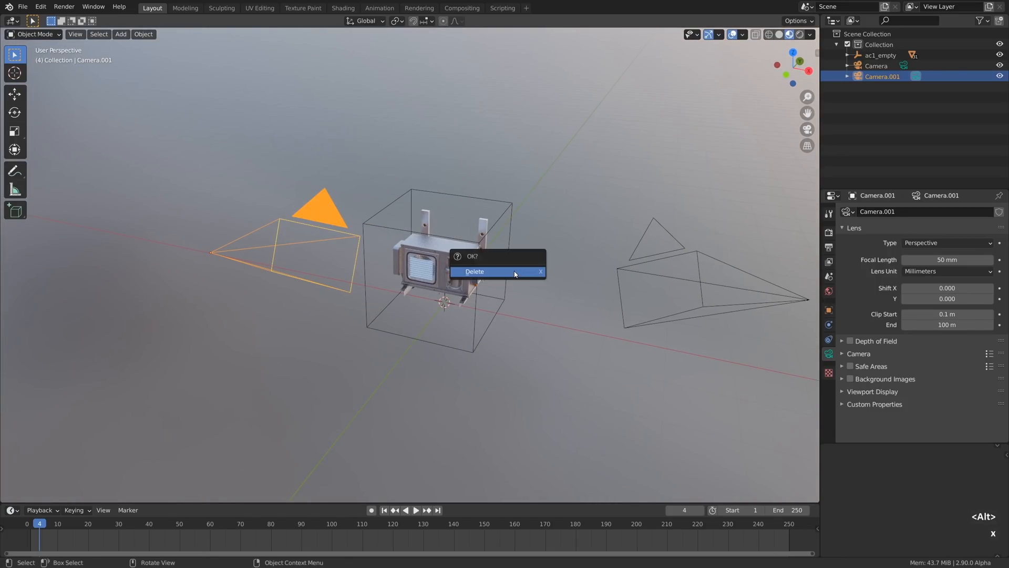
Step: Delete Camera.001, leaving a single camera viewing the unit
click(474, 271)
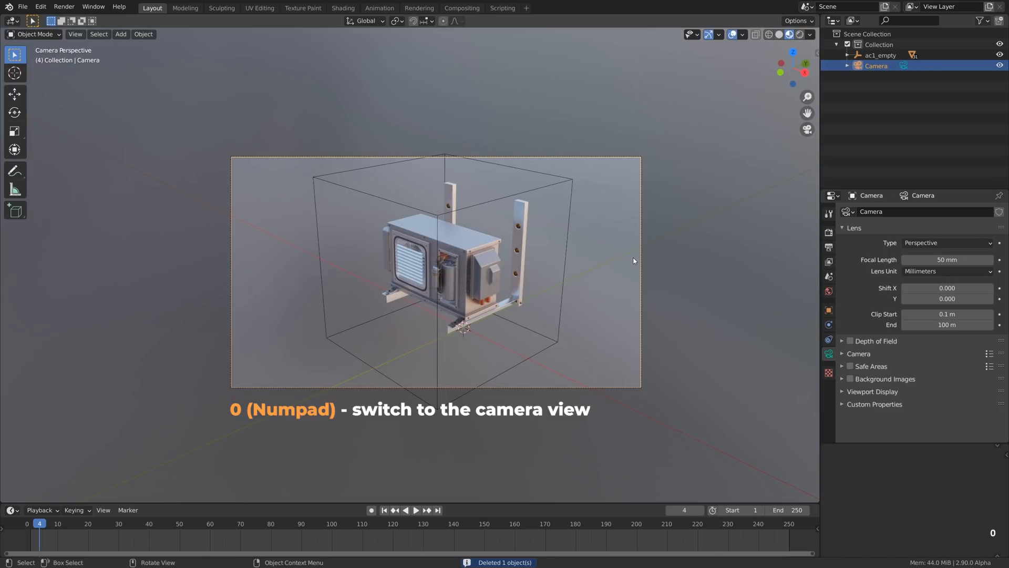
mouse_move(479, 293)
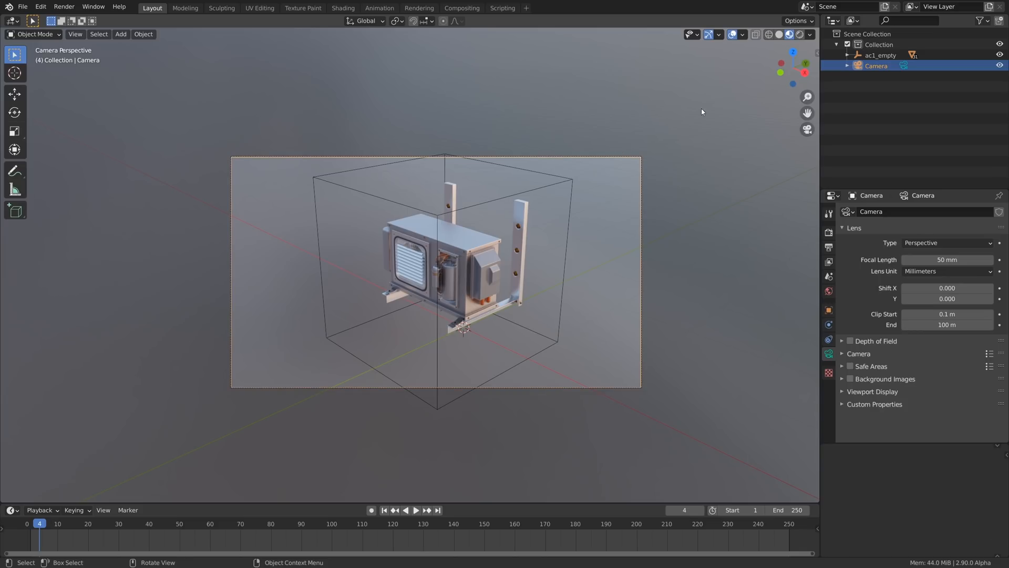
mouse_move(710, 108)
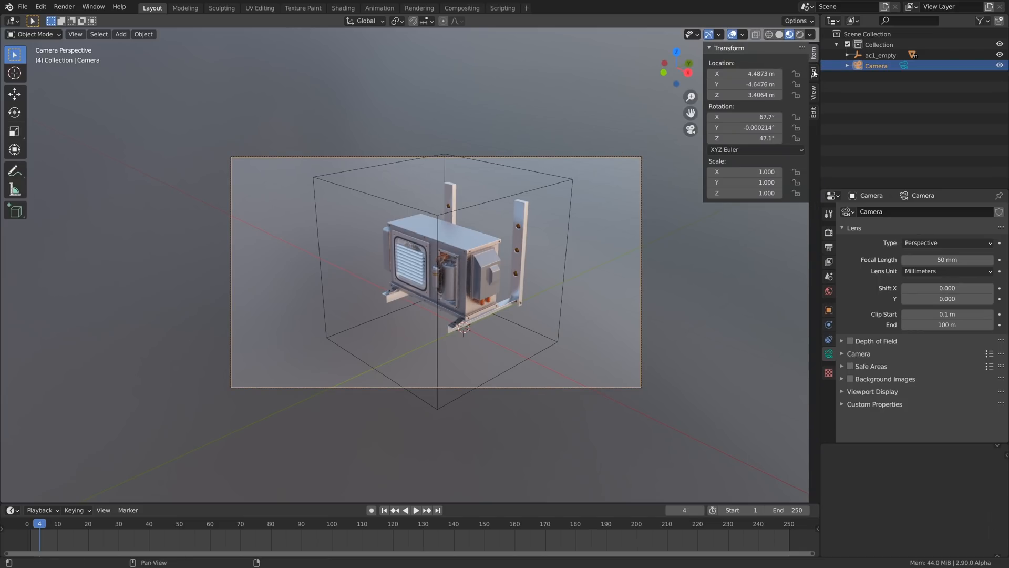
Step: Use Lock Camera to View to navigate the camera into a close frame of the unit, then unlock it
click(814, 76)
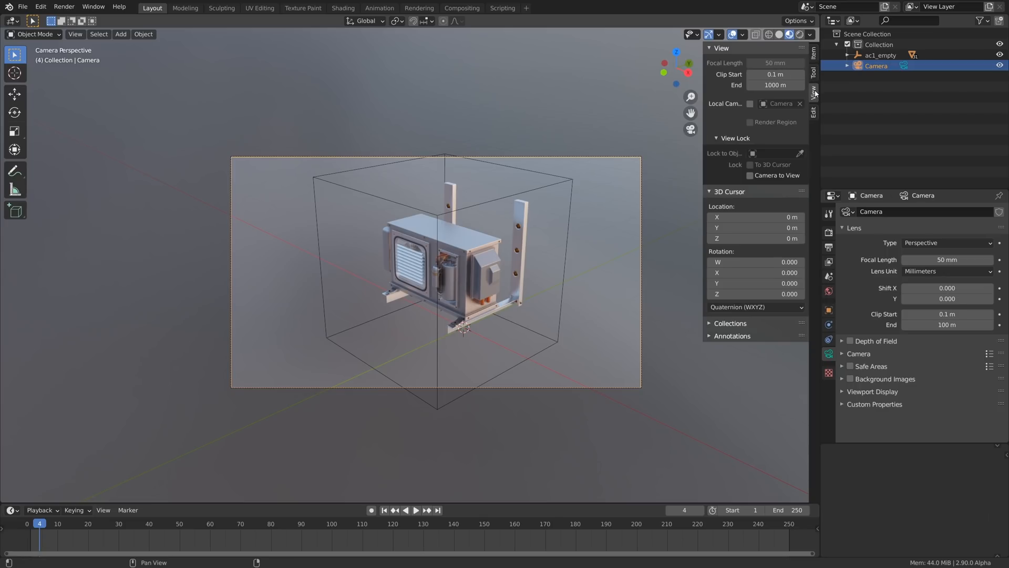
mouse_move(776, 175)
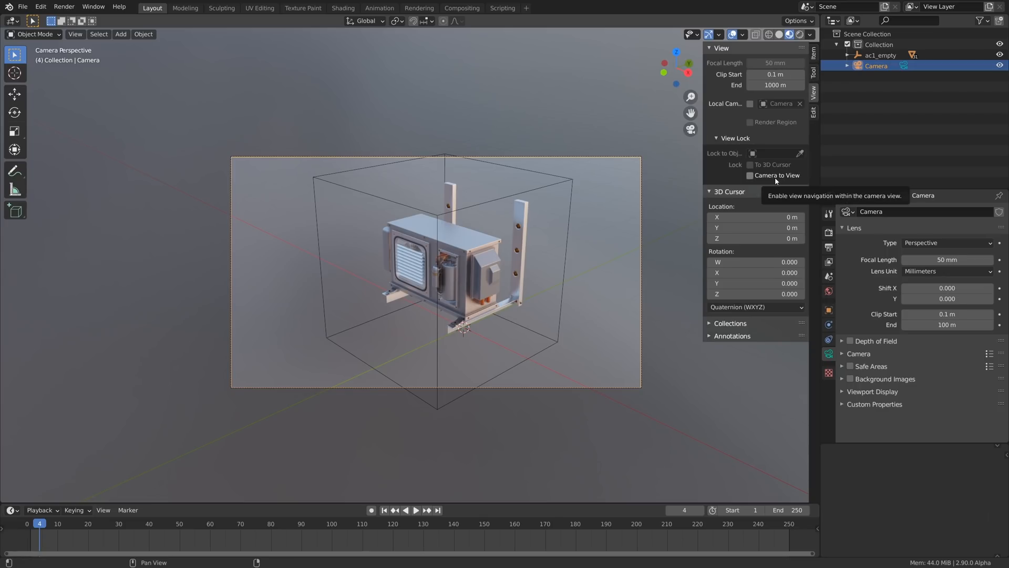
click(750, 175)
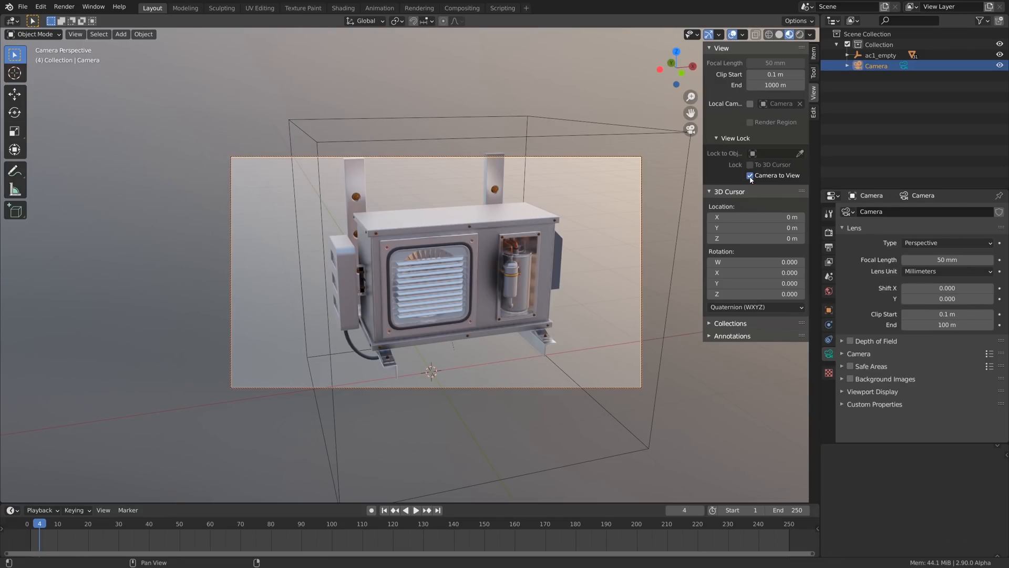
click(749, 176)
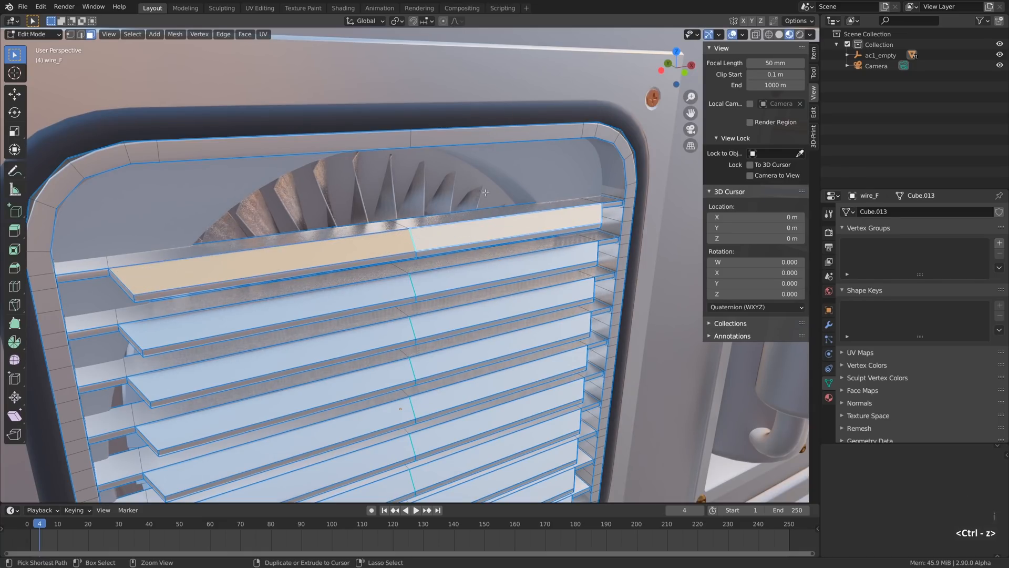
Step: Return to Object Mode and make a Viewport Render Image of the camera's shot of the unit
key(Tab)
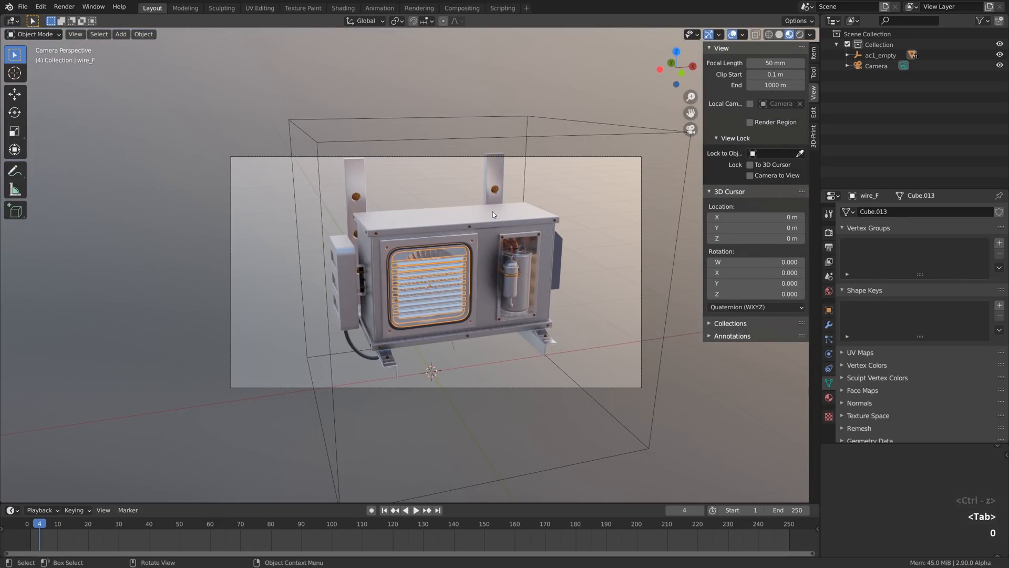
click(74, 34)
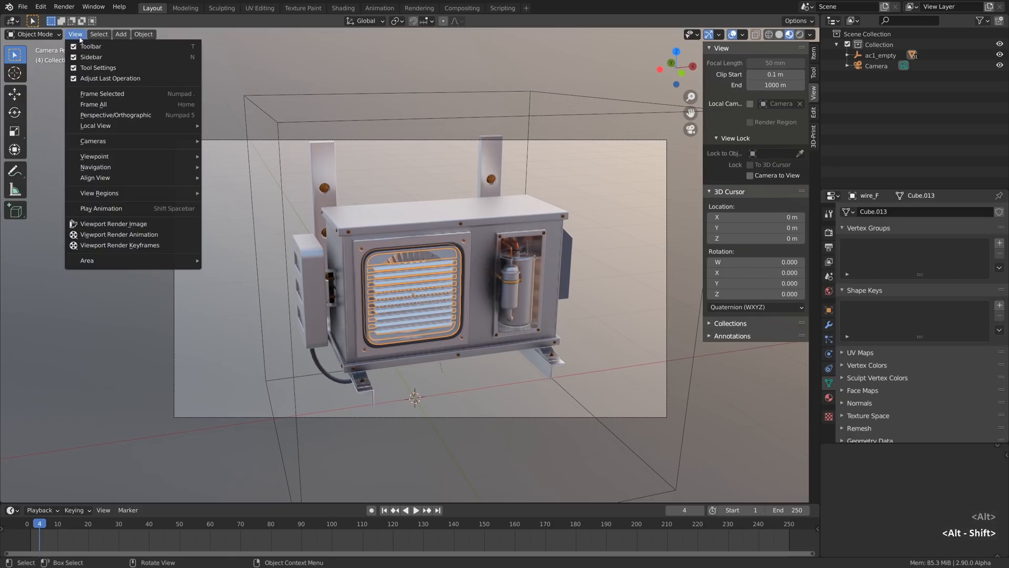
mouse_move(114, 223)
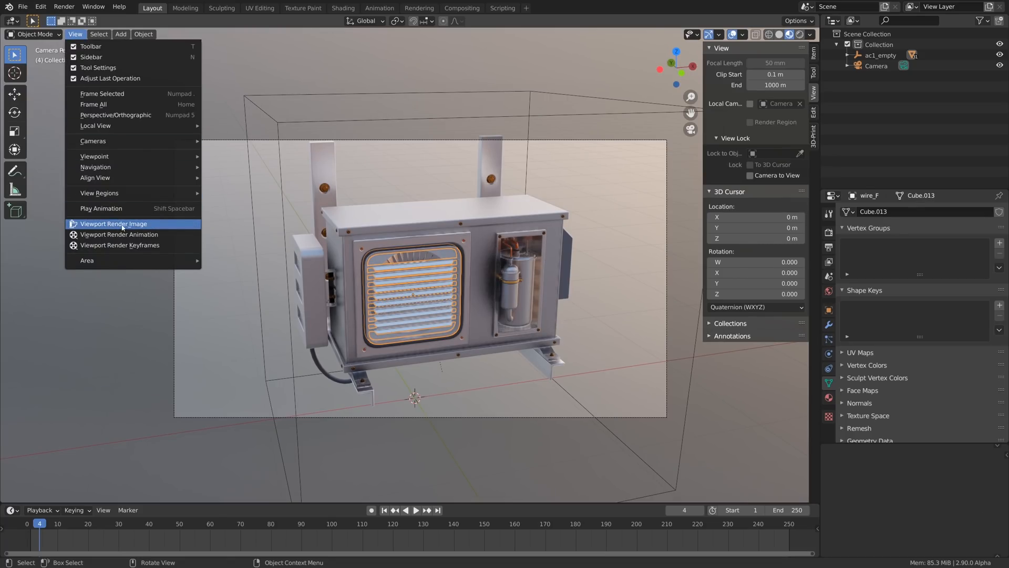
click(113, 223)
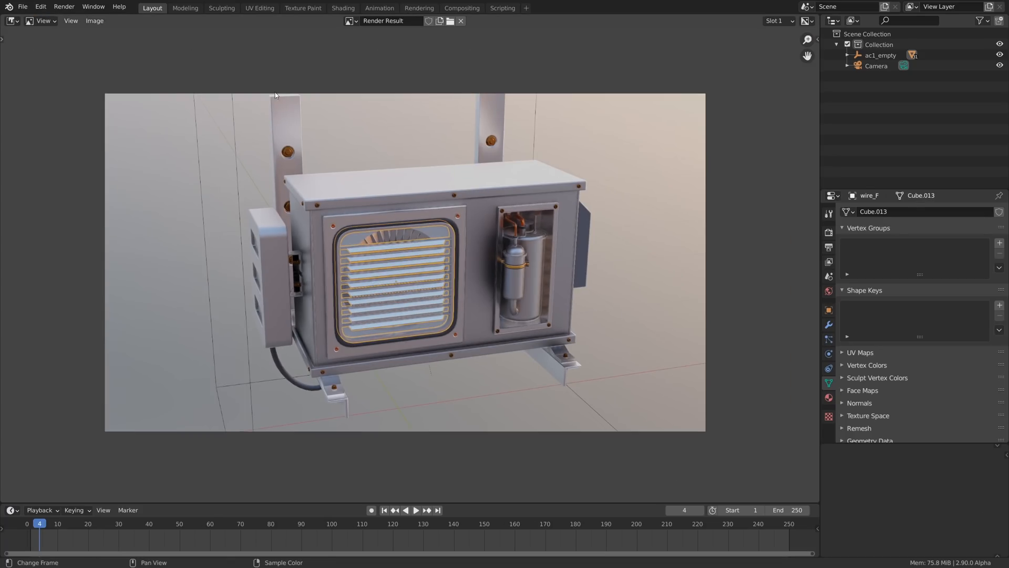
mouse_move(543, 245)
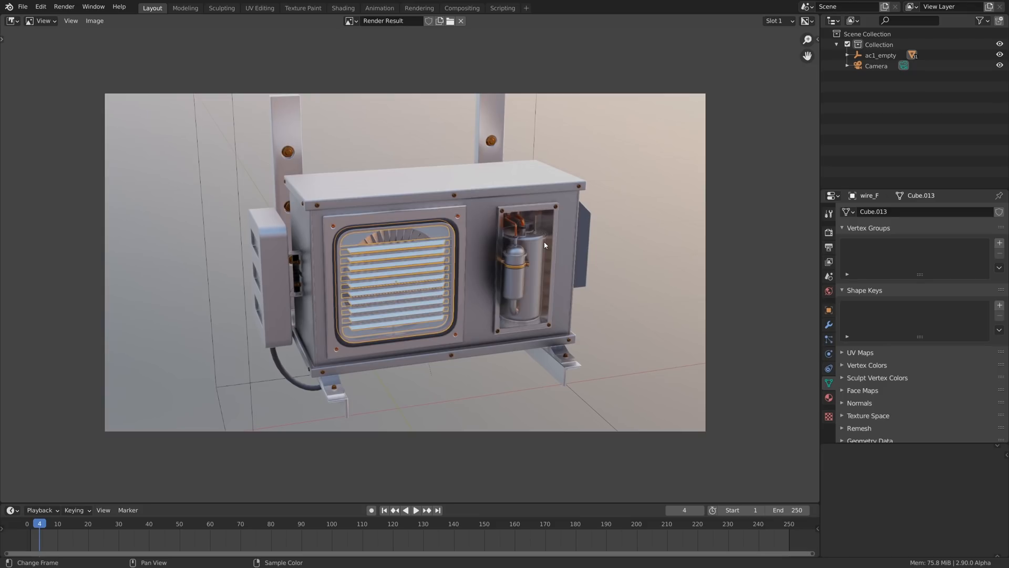
mouse_move(515, 208)
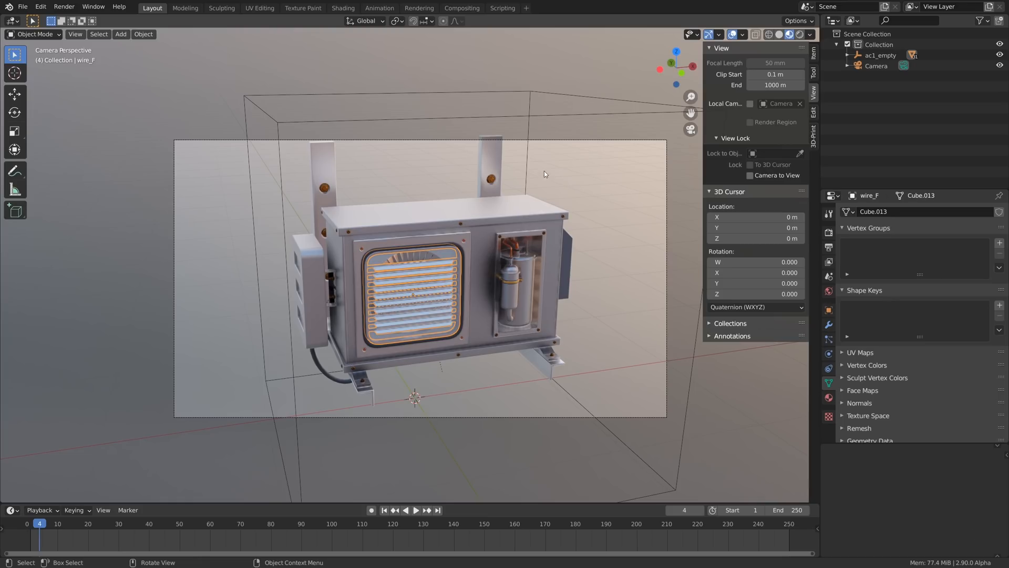
Step: Hide the Camera object in the Outliner and select the ac1_empty cube empty
click(876, 65)
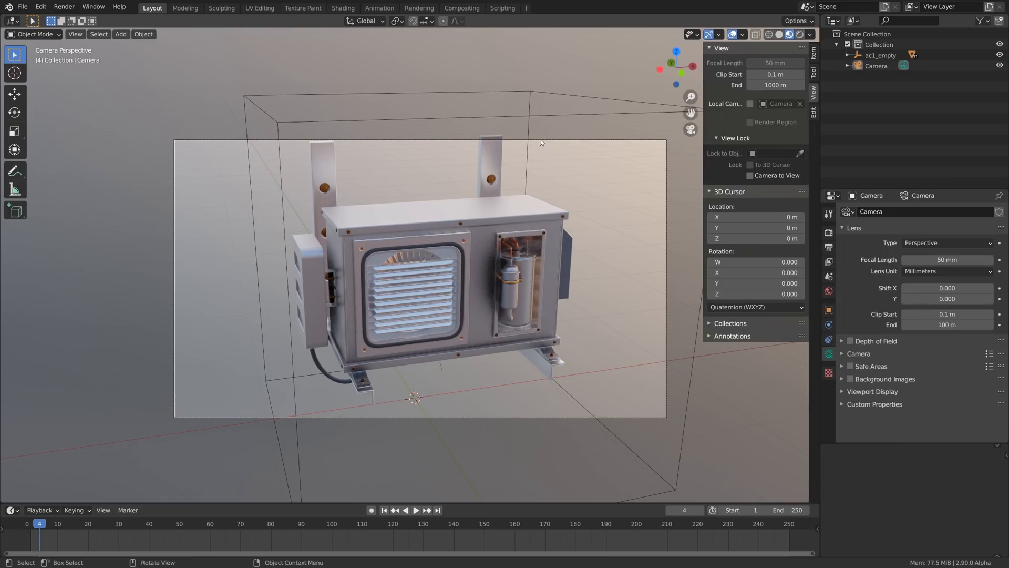
click(876, 66)
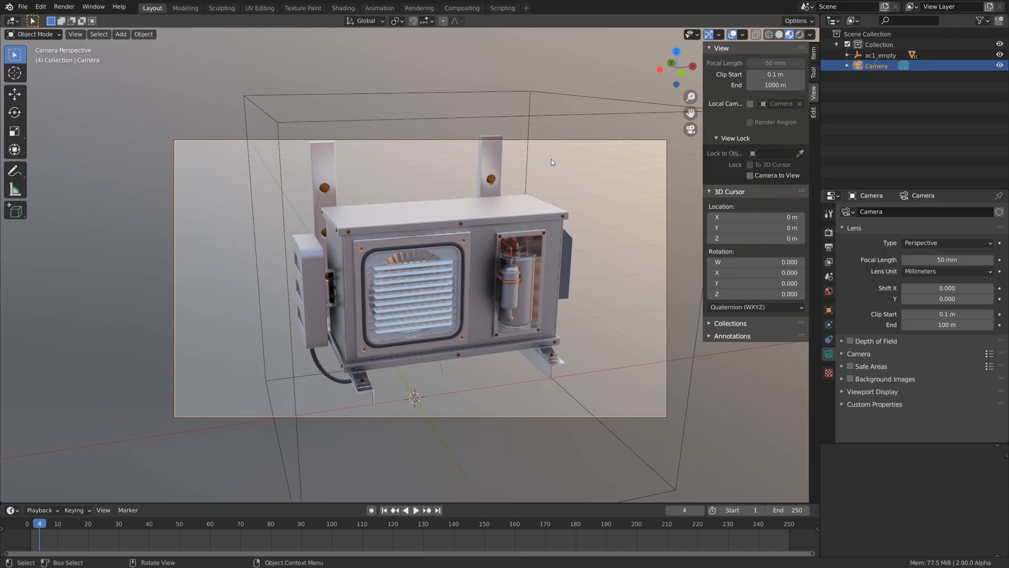
click(876, 65)
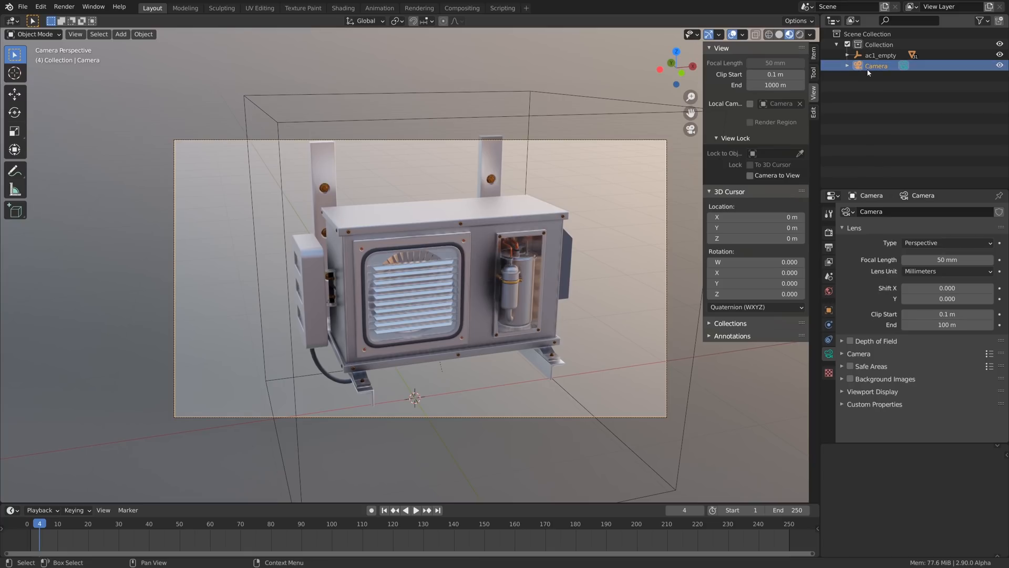
click(879, 56)
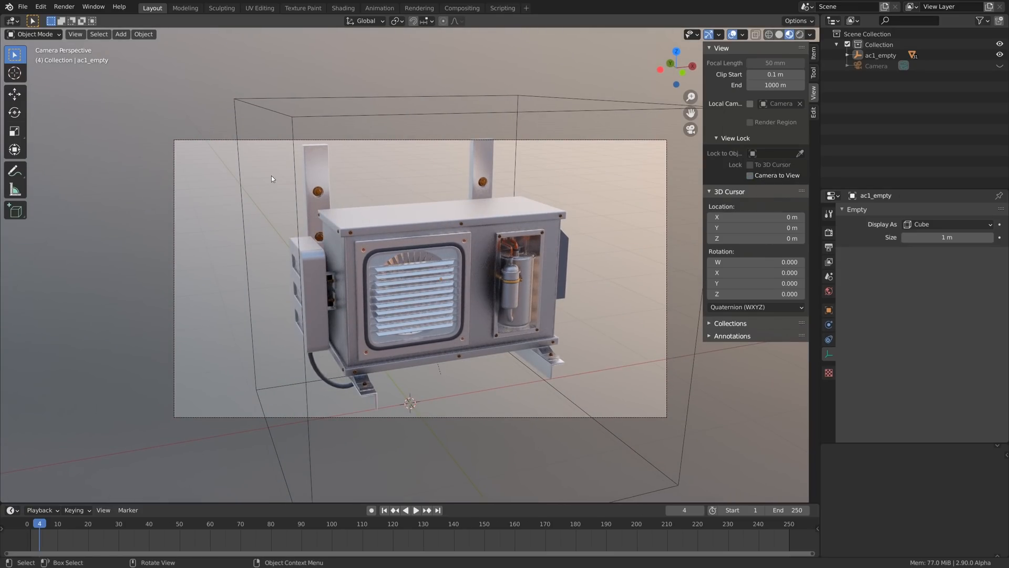
Step: Fly the camera closer with Fly Navigation so the unit fills most of the frame
click(75, 34)
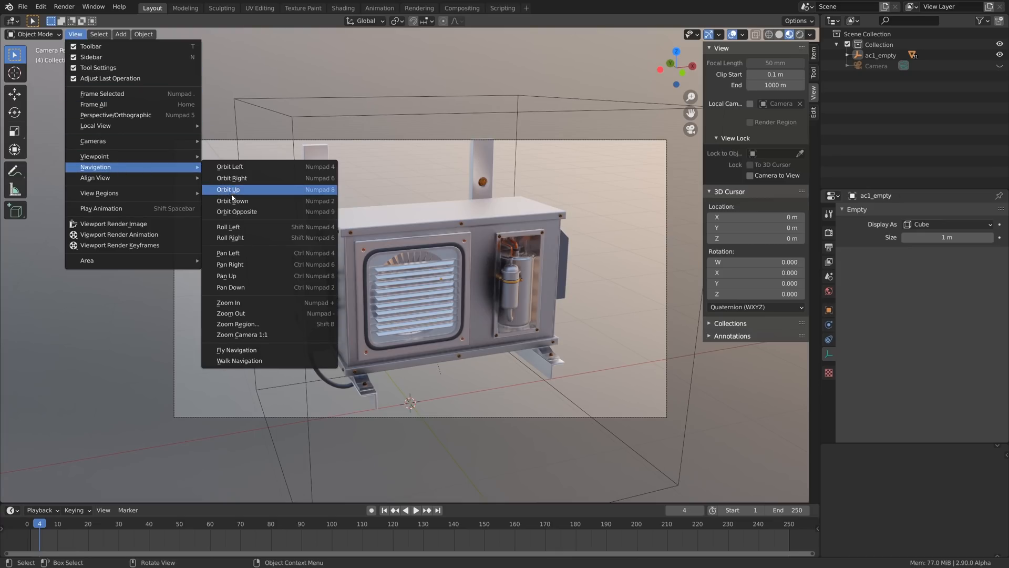
mouse_move(268, 352)
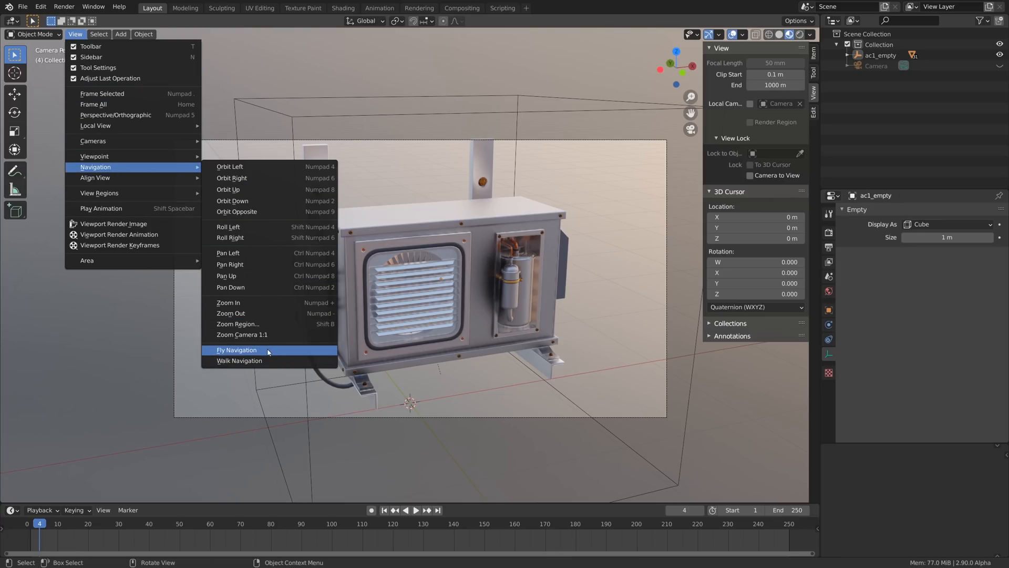
click(237, 349)
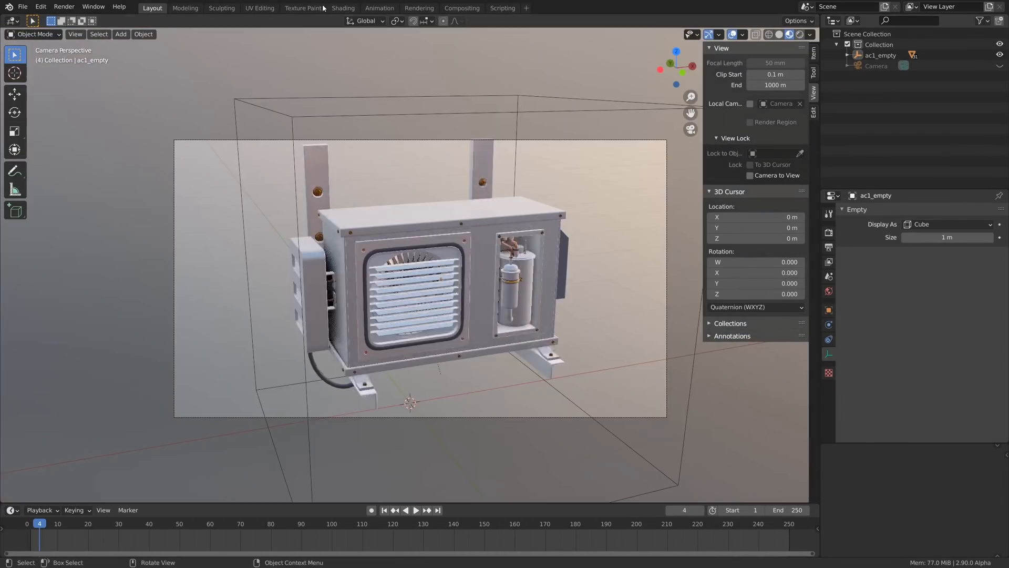
click(74, 33)
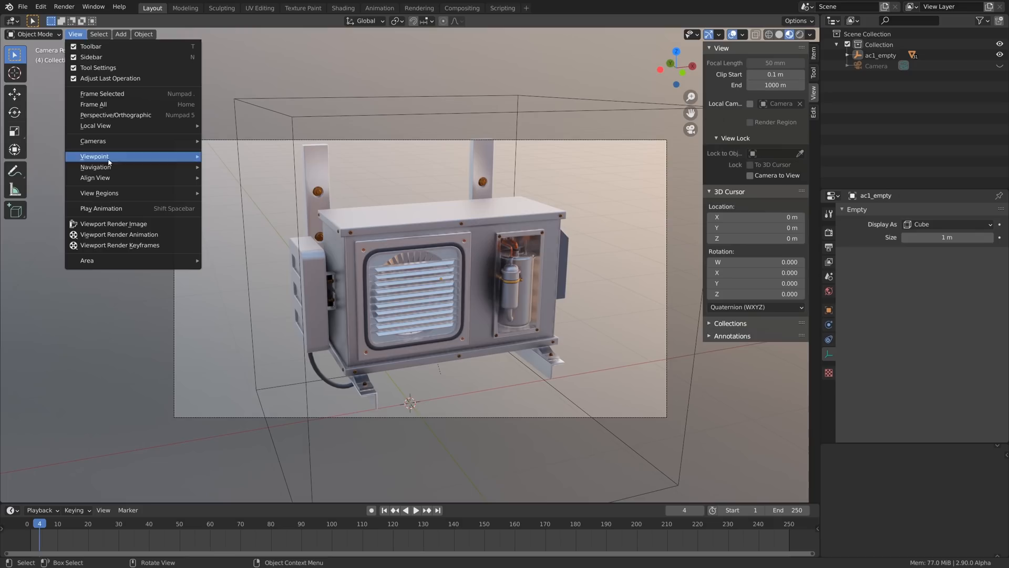
mouse_move(116, 177)
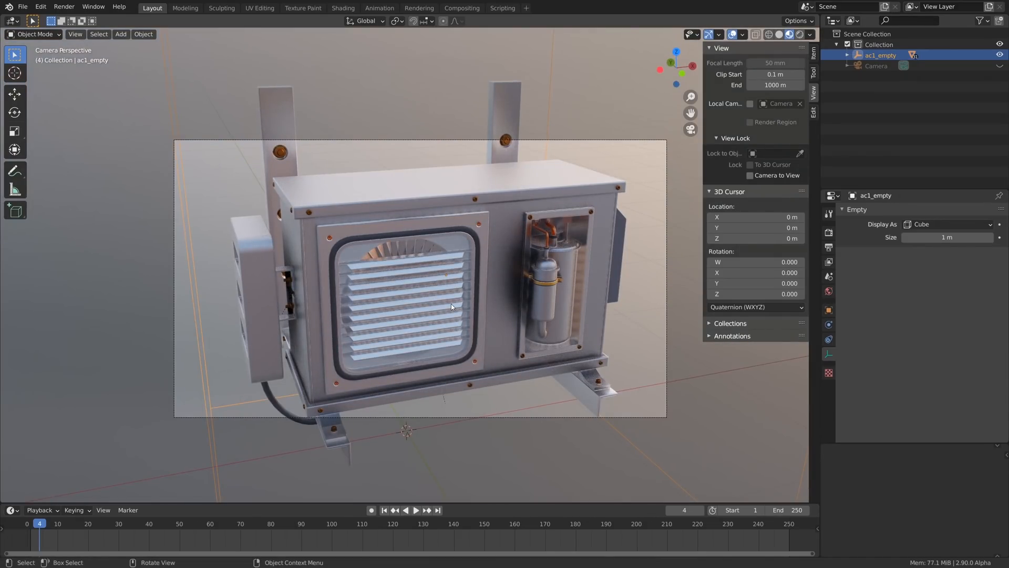
Step: Rotate the camera slightly with R so the unit sits at a new angle in the frame
click(876, 65)
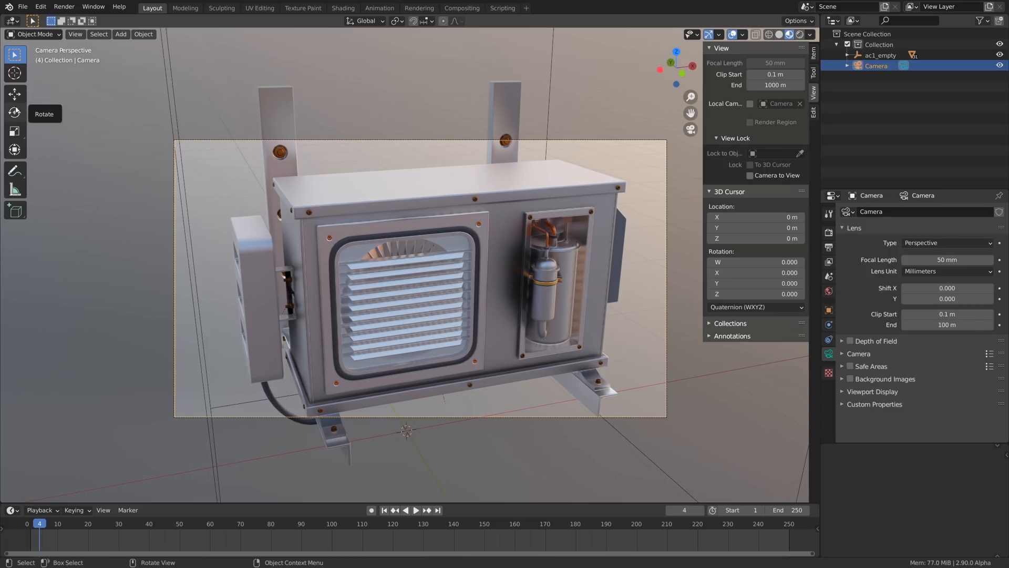
click(14, 94)
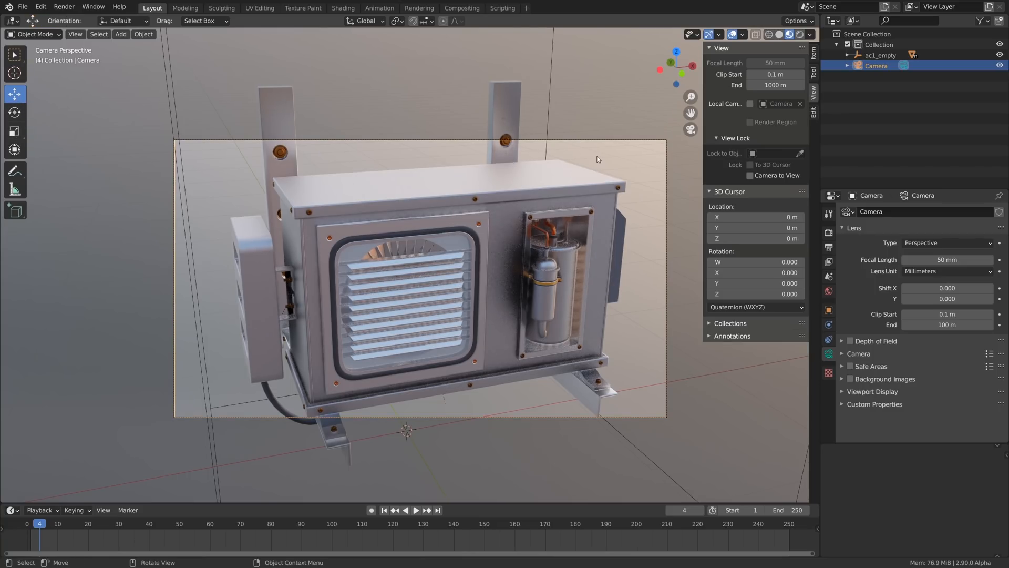
mouse_move(577, 187)
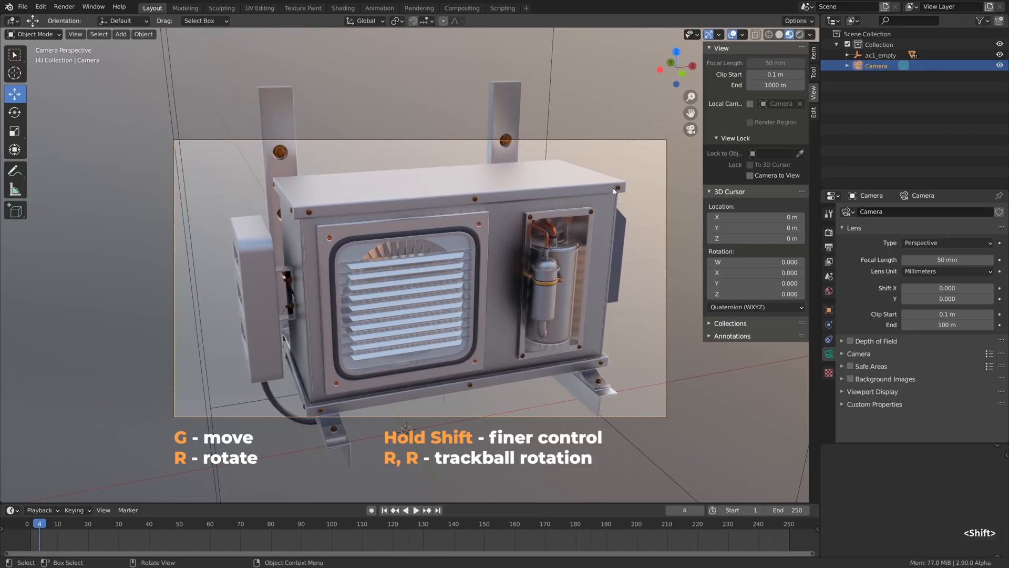
key(r)
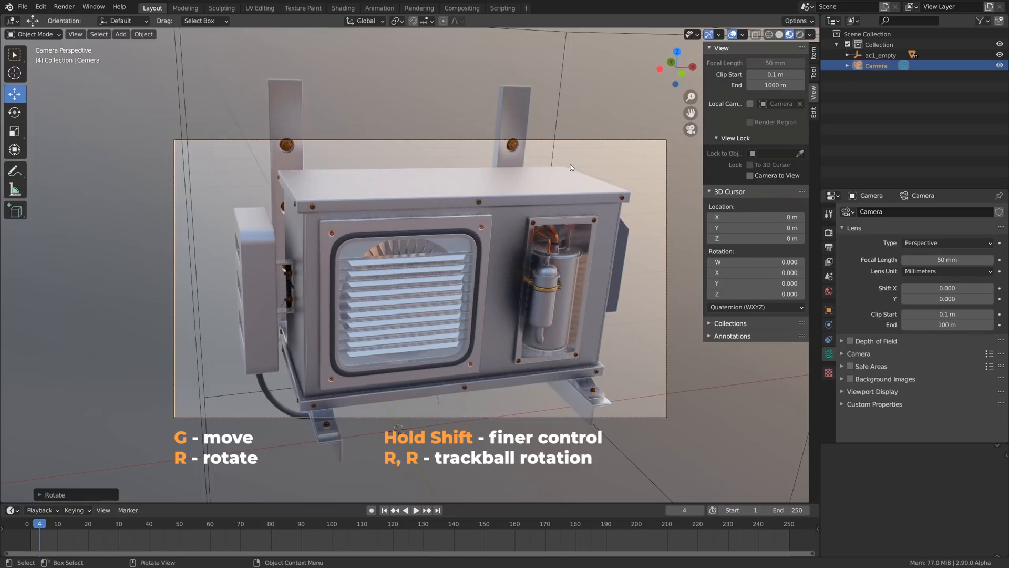
Step: Keep Global orientation and move the camera along Z so the unit sits further away in the shot
click(366, 21)
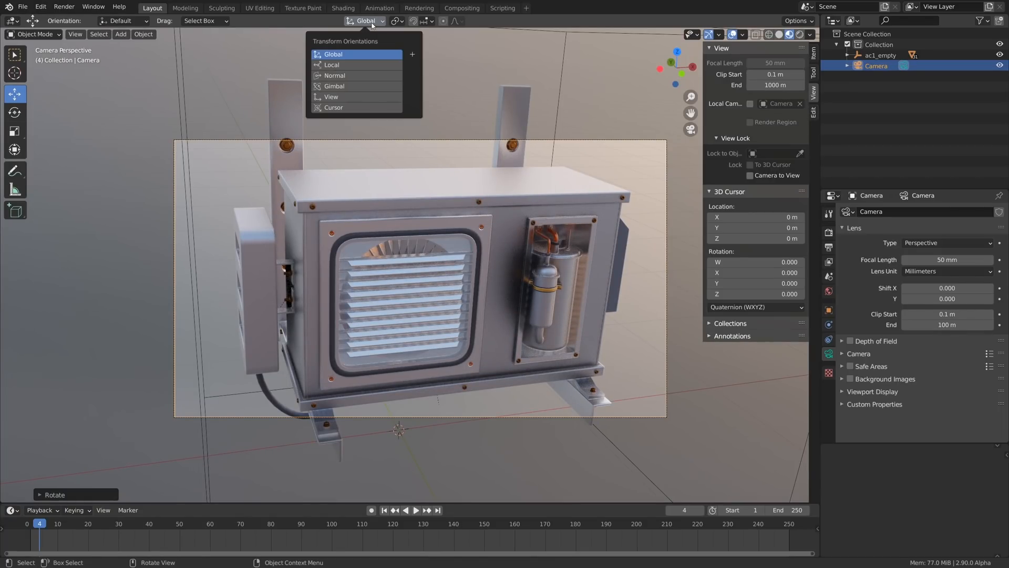
mouse_move(331, 96)
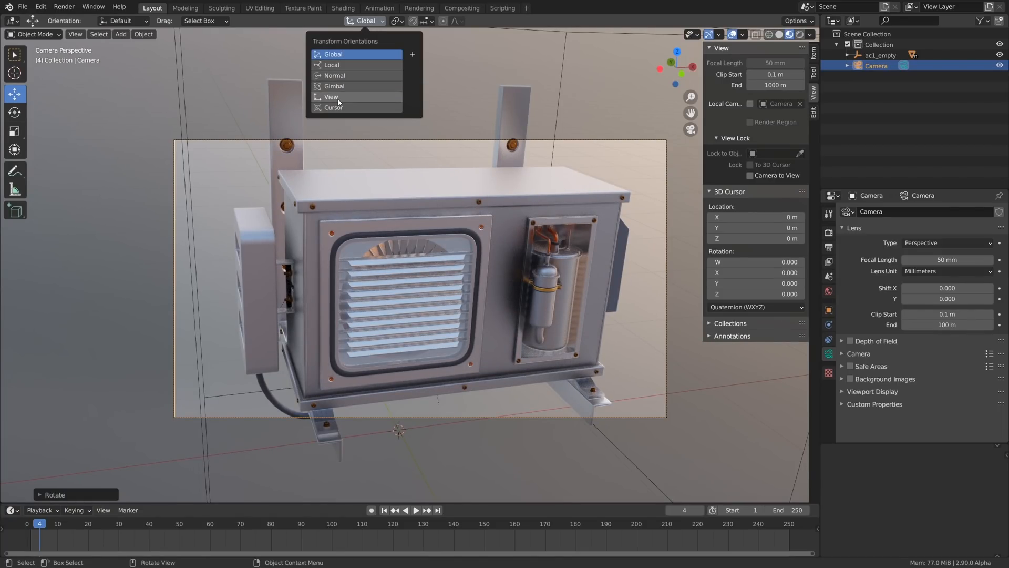
click(436, 94)
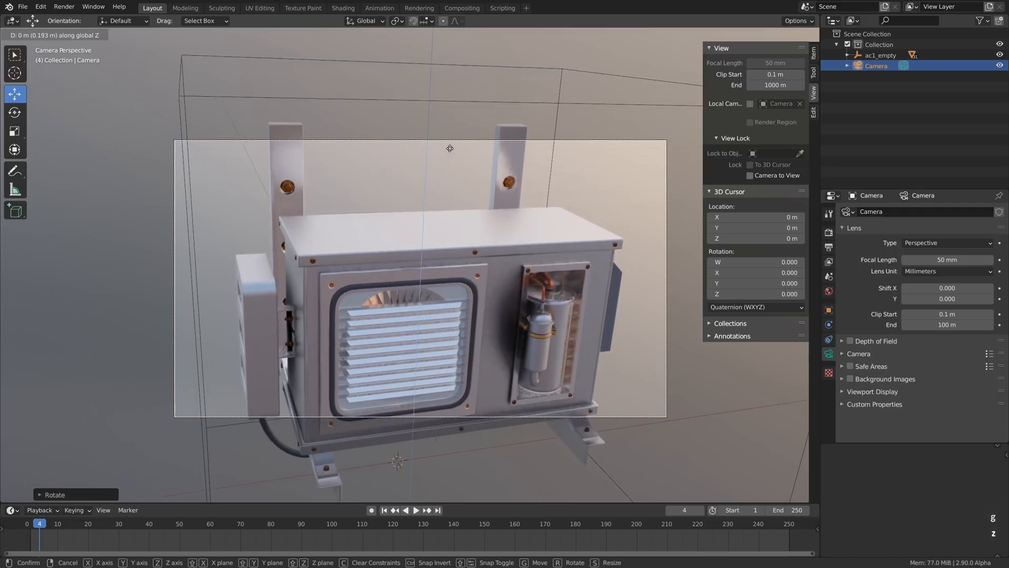
mouse_move(467, 228)
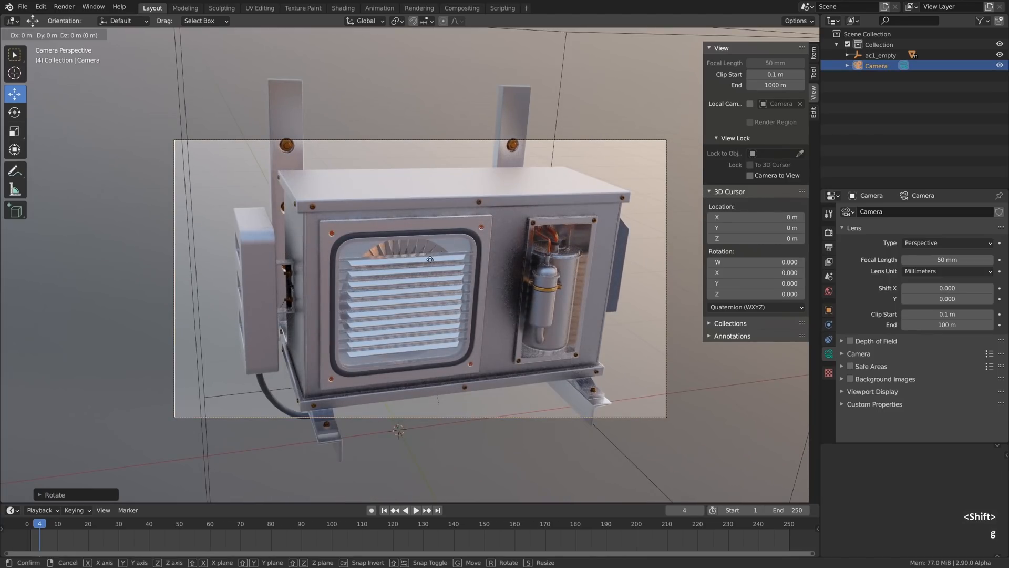
key(z)
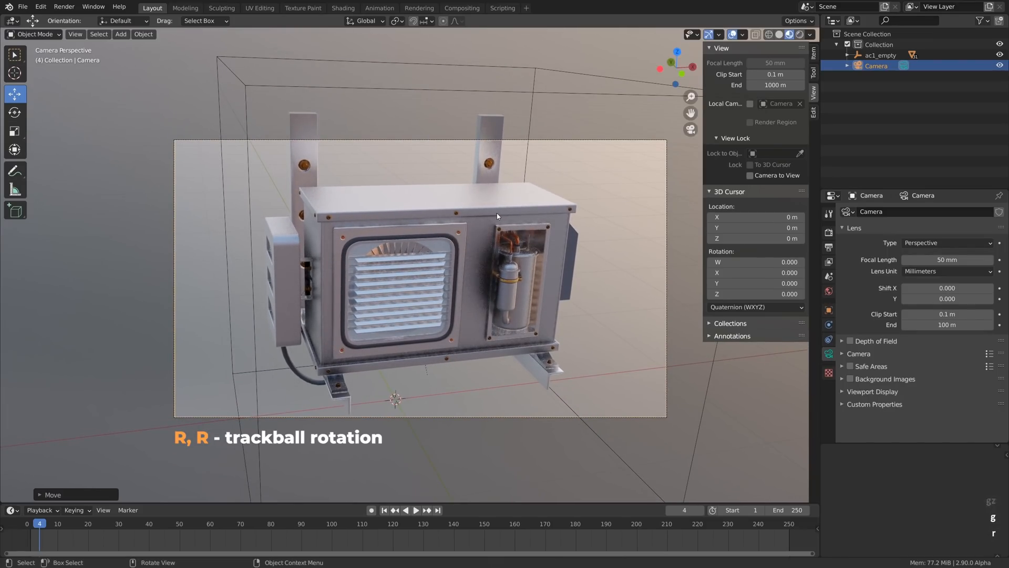
mouse_move(565, 172)
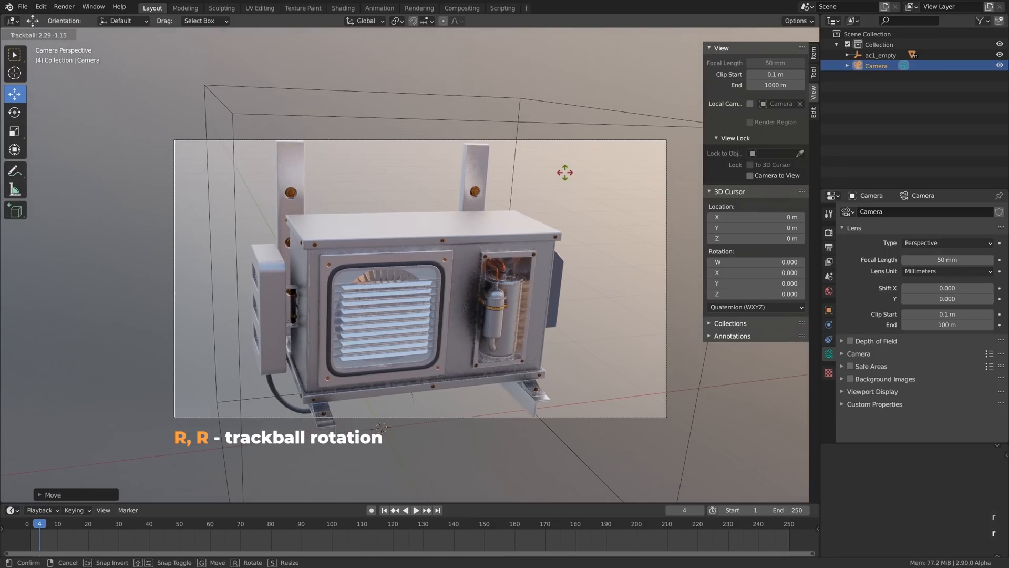
mouse_move(610, 179)
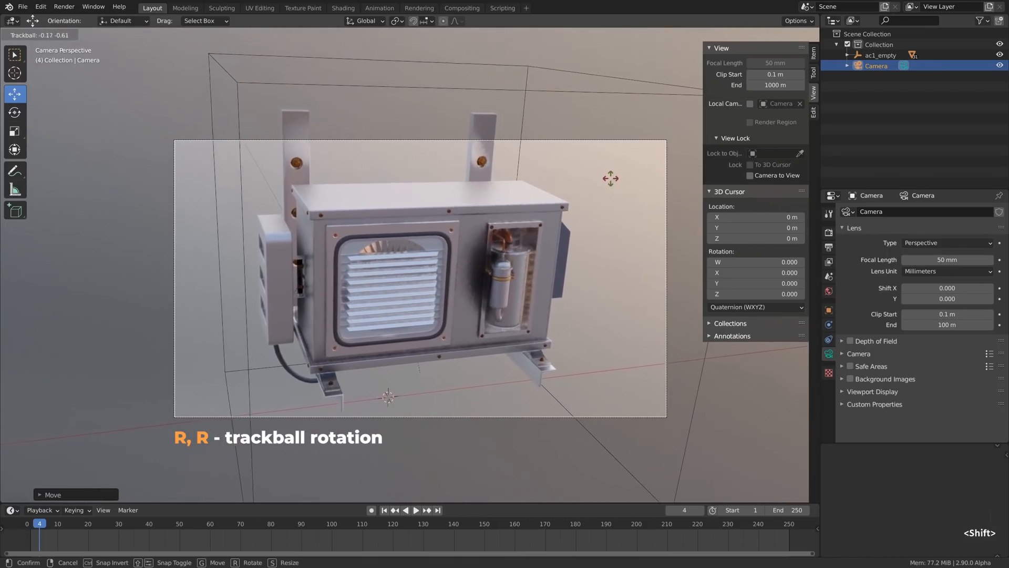
mouse_move(621, 197)
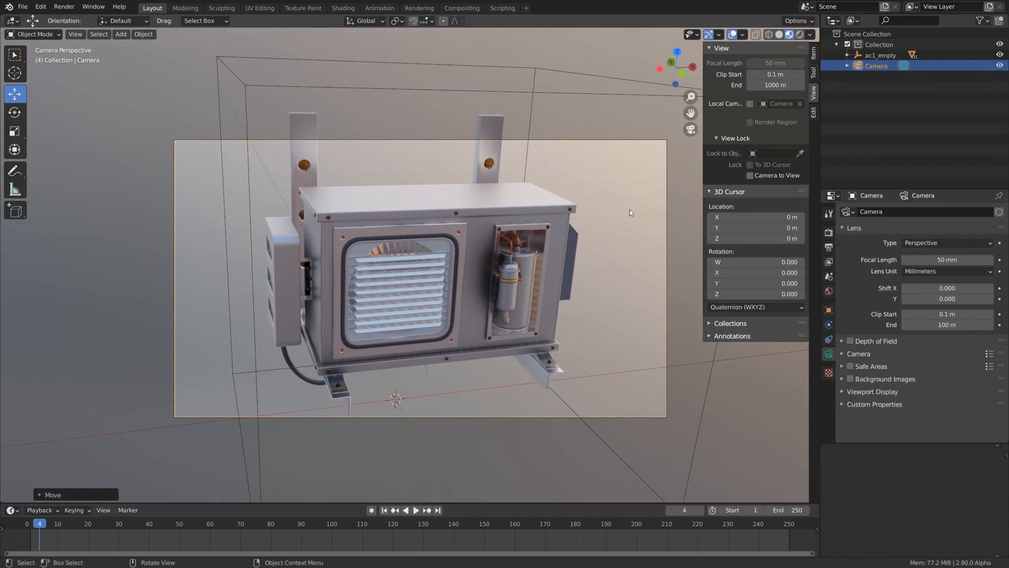
Step: Mirror the camera across global X and expand its Passepartout viewport display settings at 0.500 opacity
right_click(630, 213)
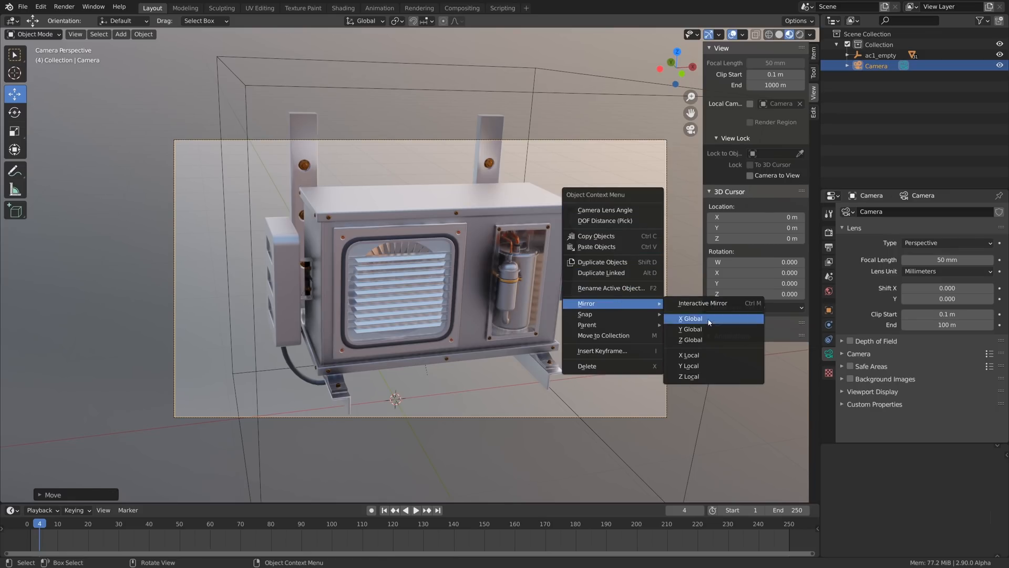
click(690, 318)
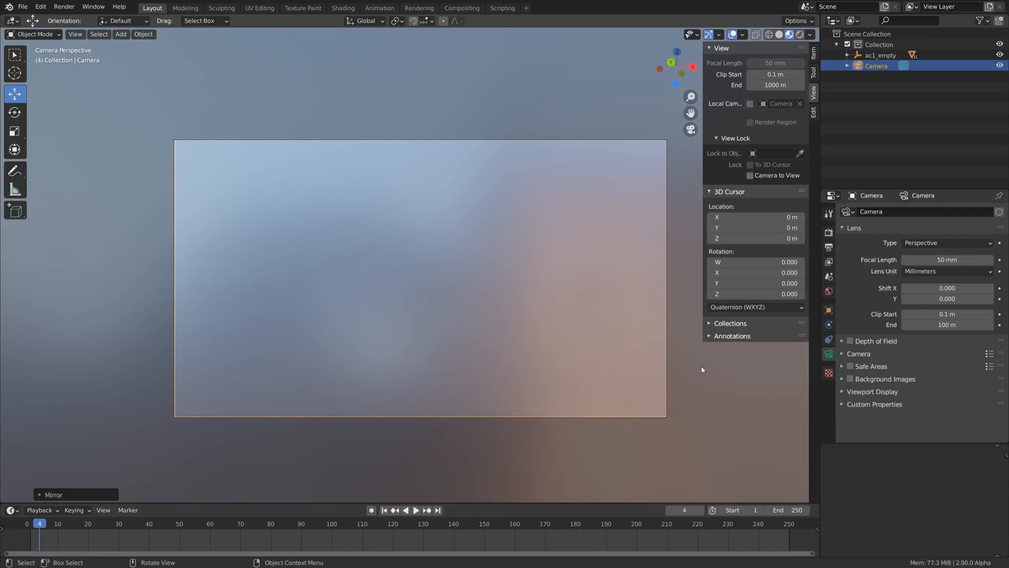
key(ctrl+z)
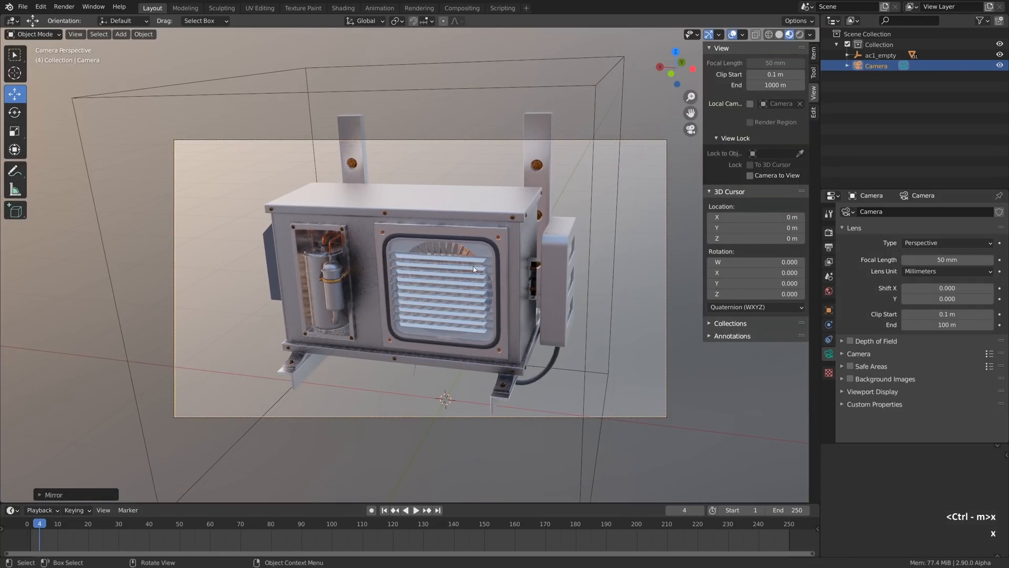
key(x)
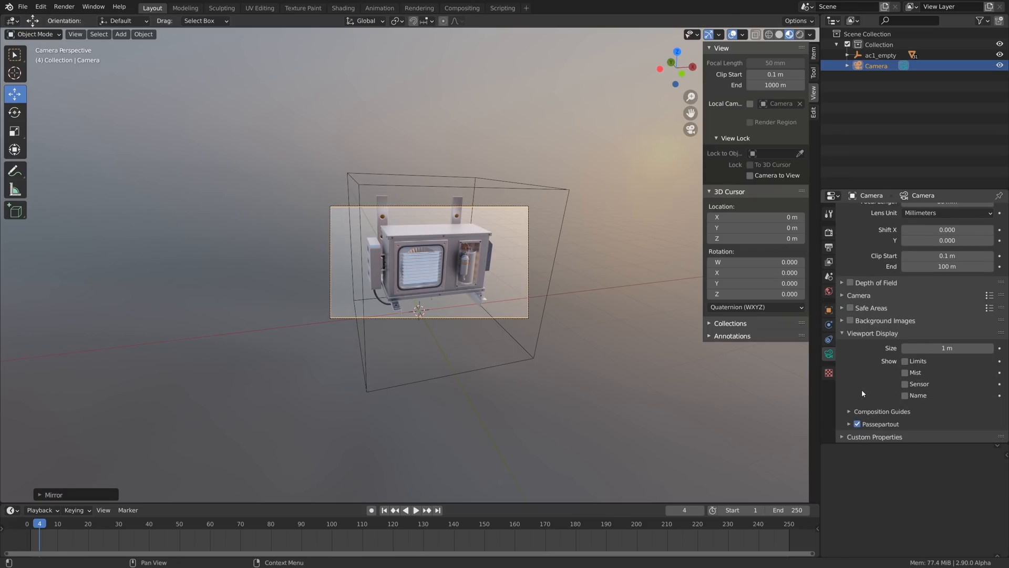
click(849, 423)
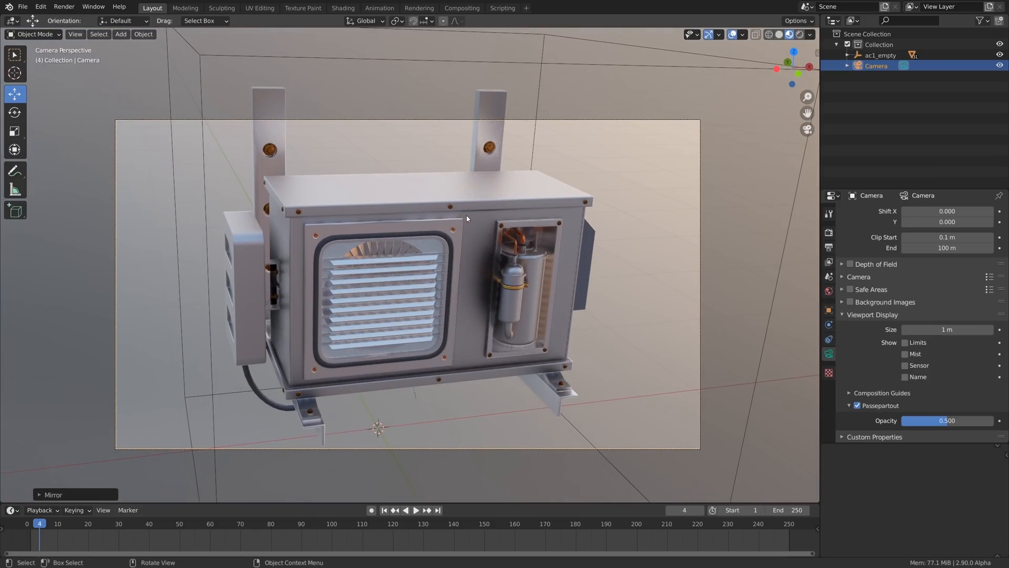
mouse_move(540, 209)
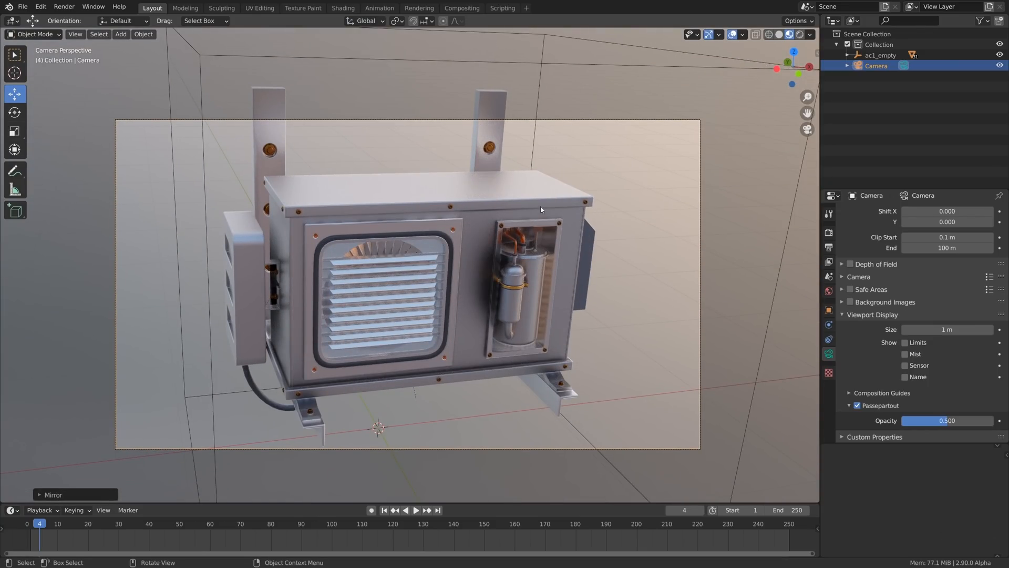
mouse_move(396, 21)
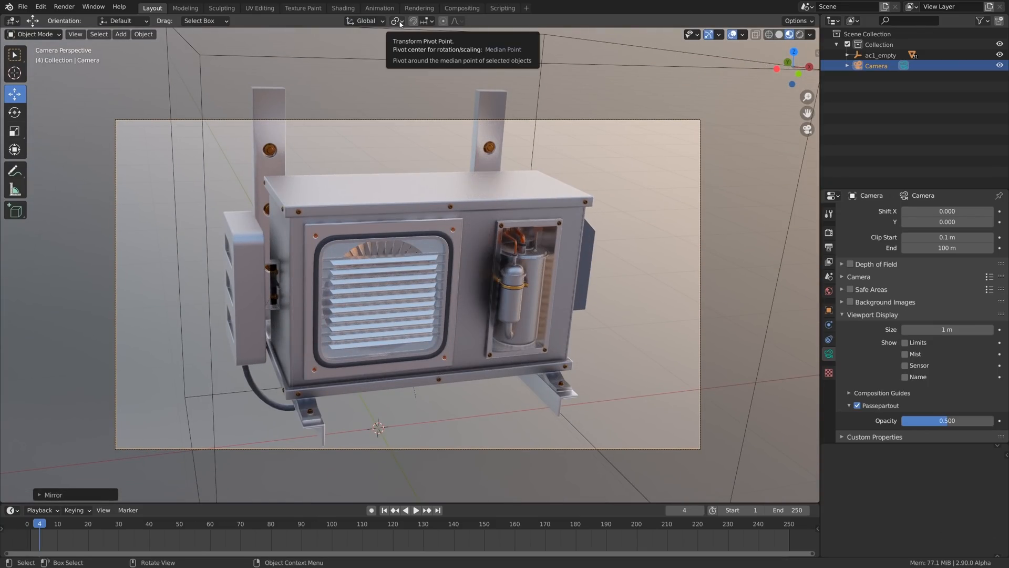
Step: Set the pivot point to 3D Cursor and place the cursor on a screw on the unit's front panel
click(396, 21)
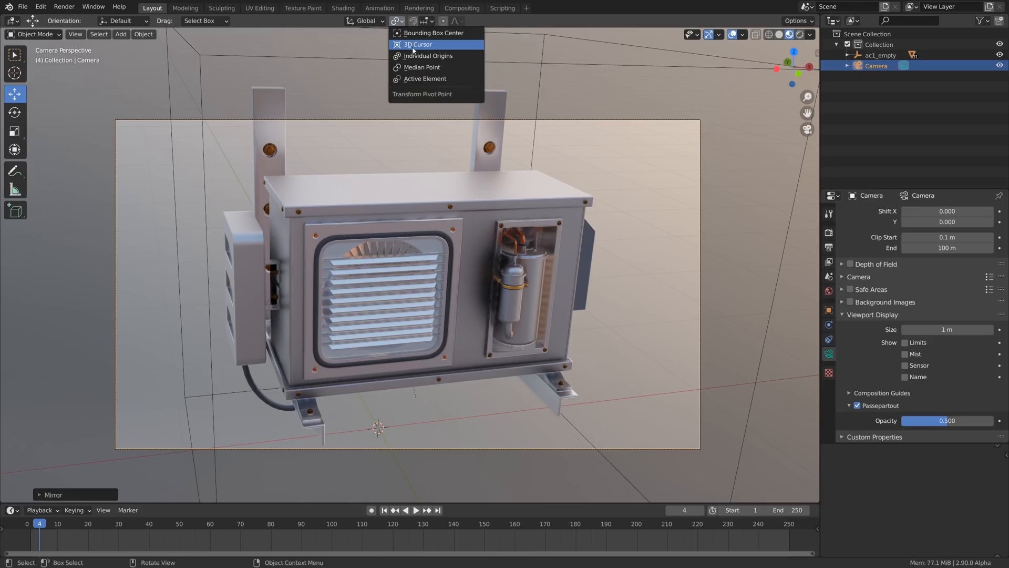
mouse_move(424, 78)
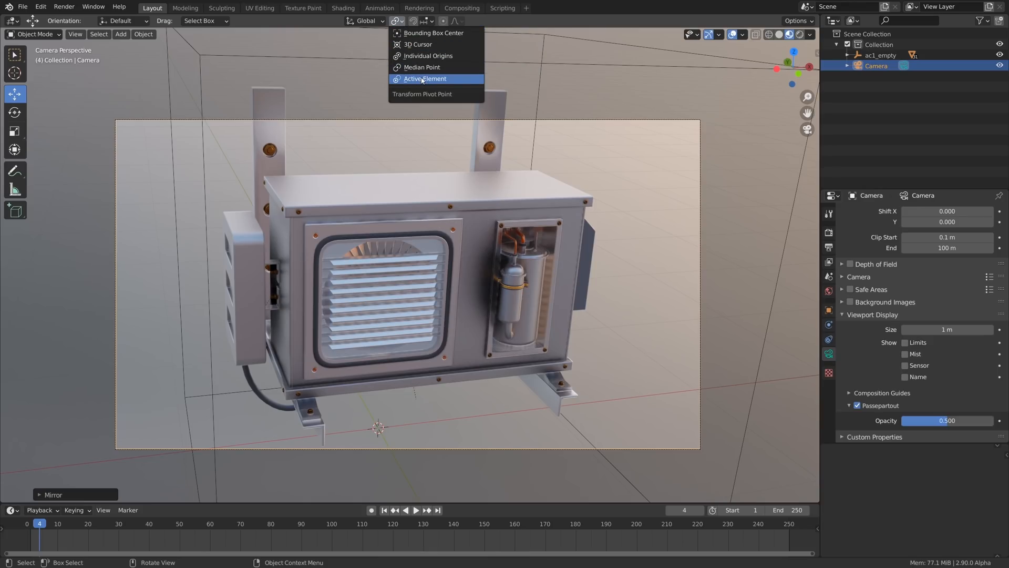
mouse_move(422, 68)
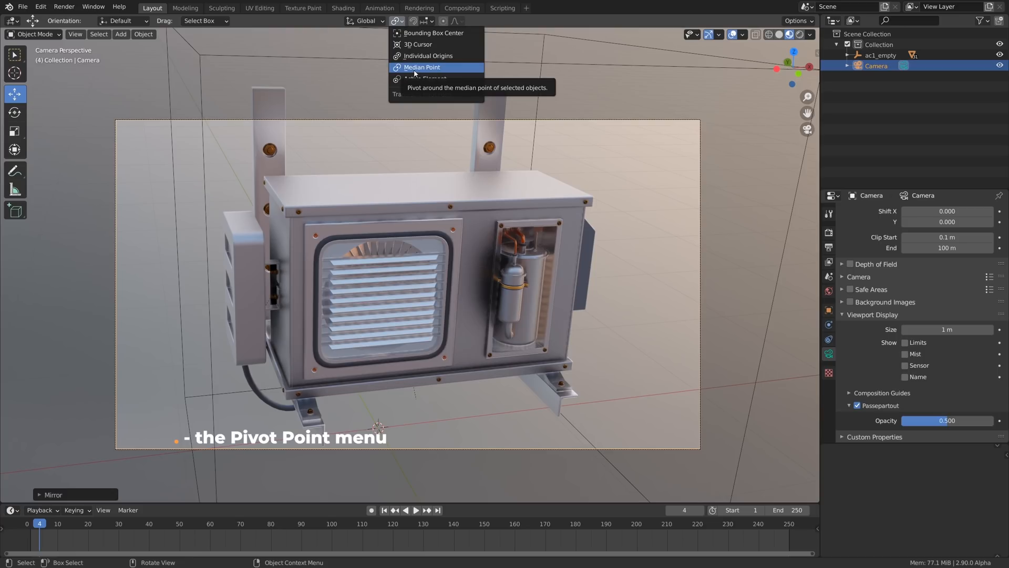
click(423, 68)
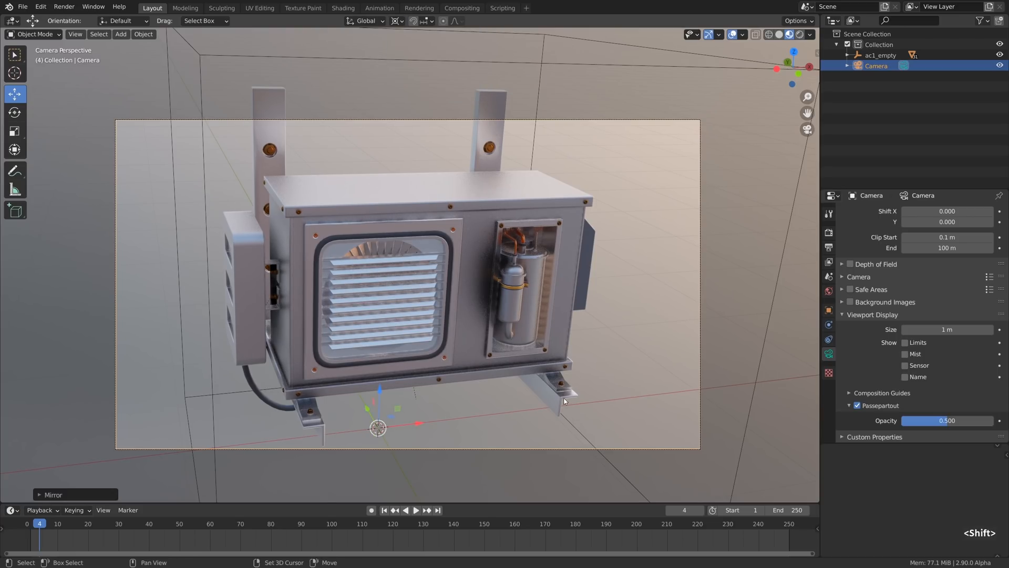
key(g)
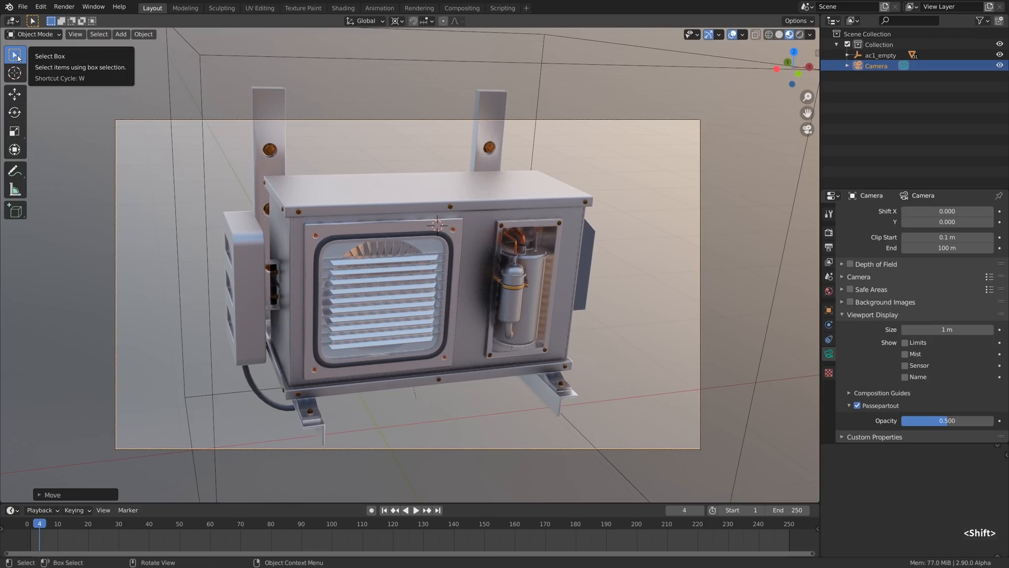
key(g)
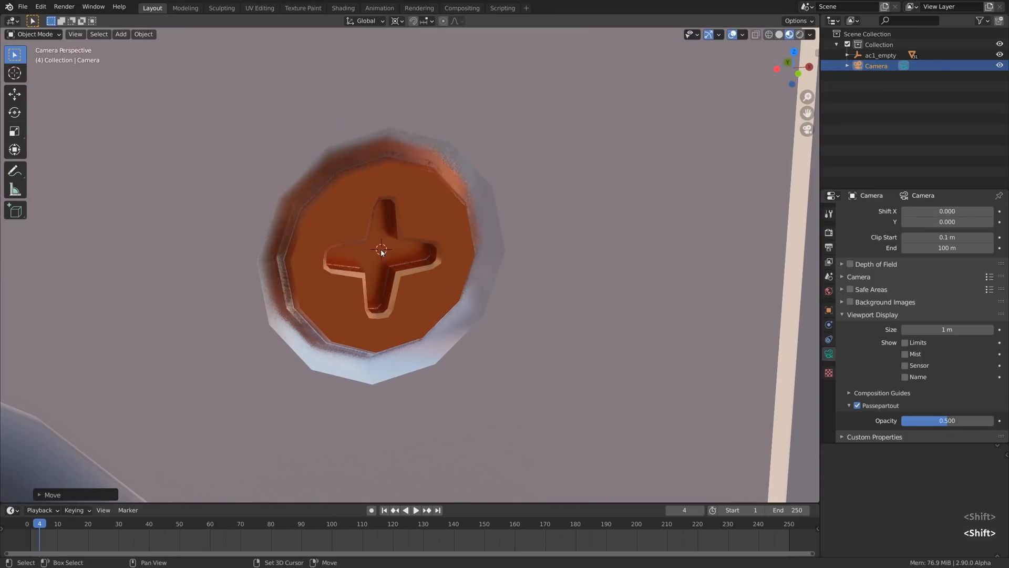
key(g)
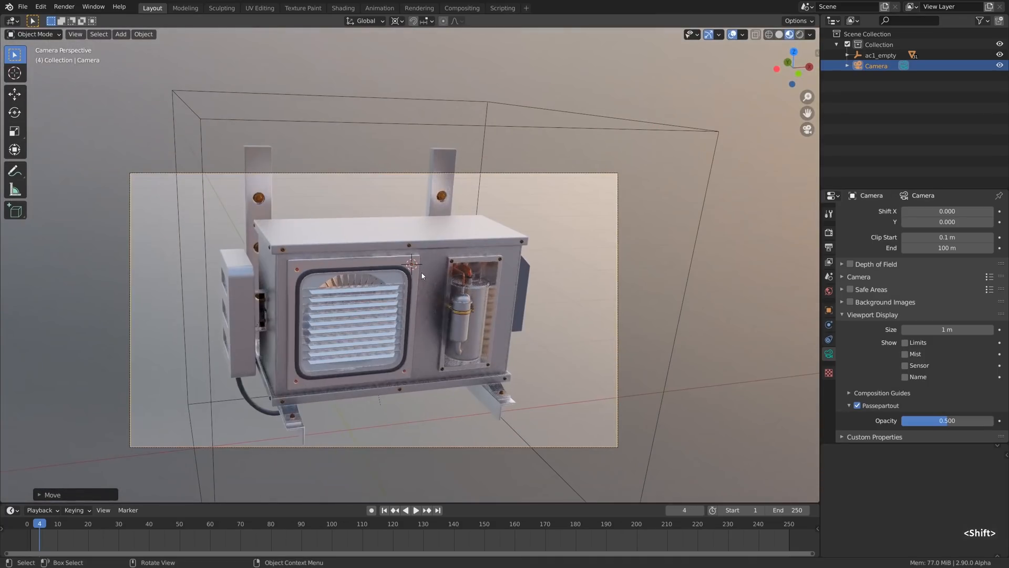
key(r)
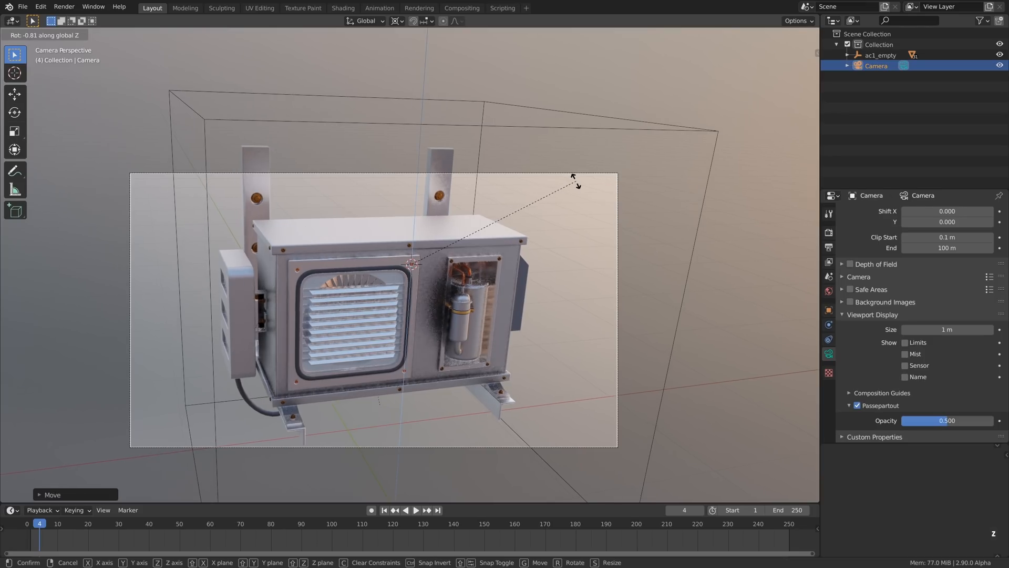
mouse_move(376, 133)
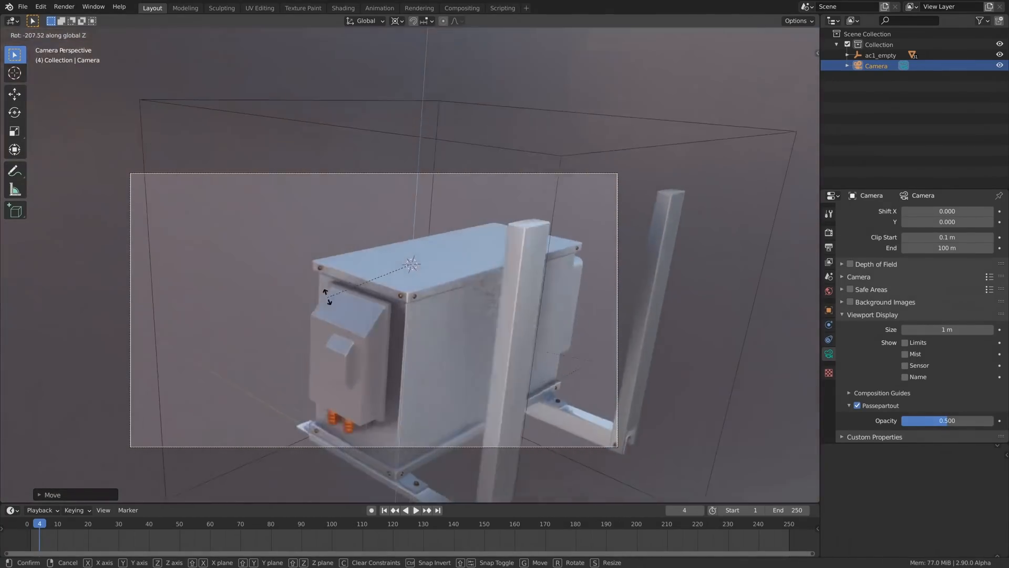
mouse_move(522, 216)
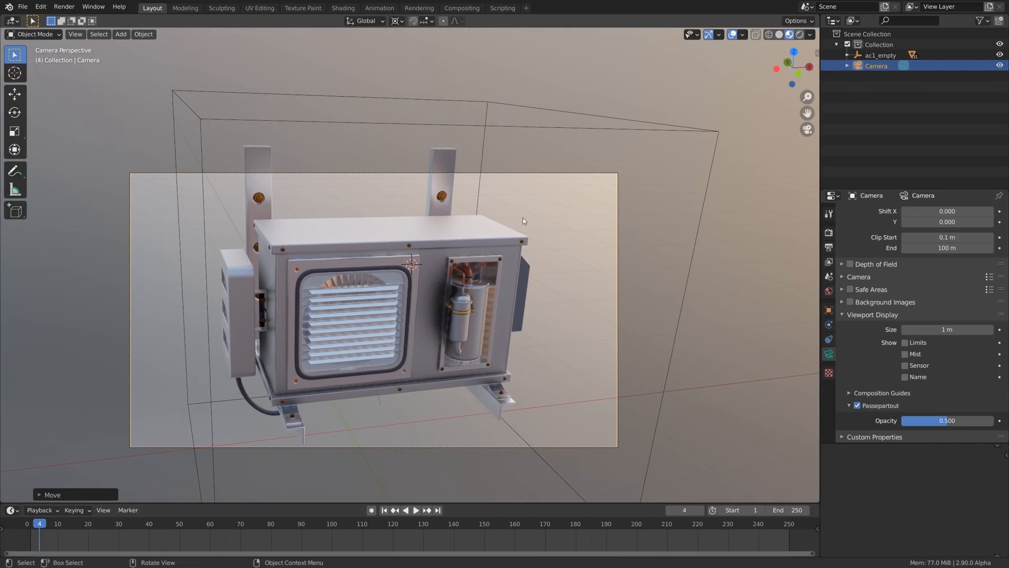
mouse_move(515, 222)
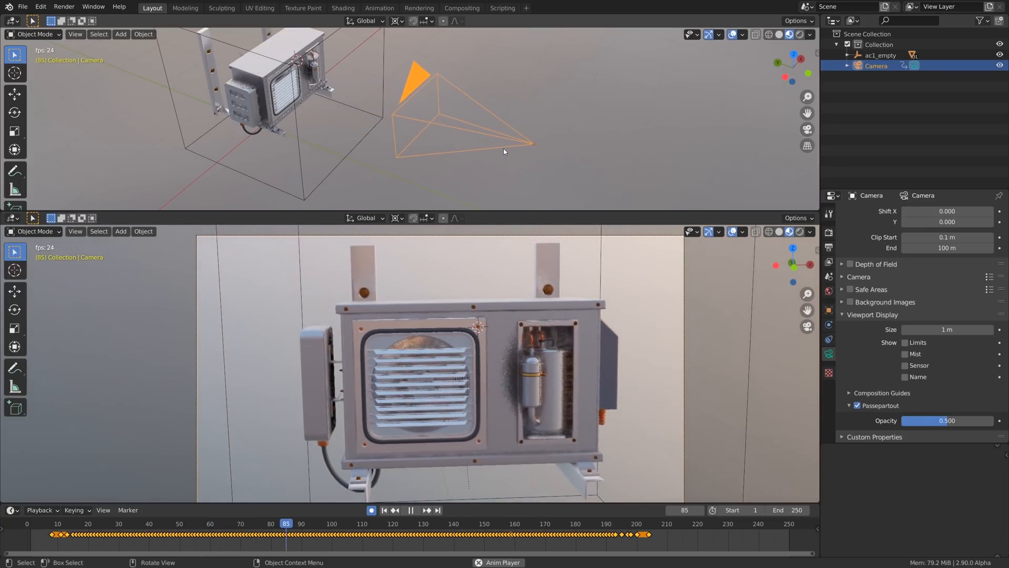
Step: Delete the camera's existing keyframes from the timeline
right_click(457, 528)
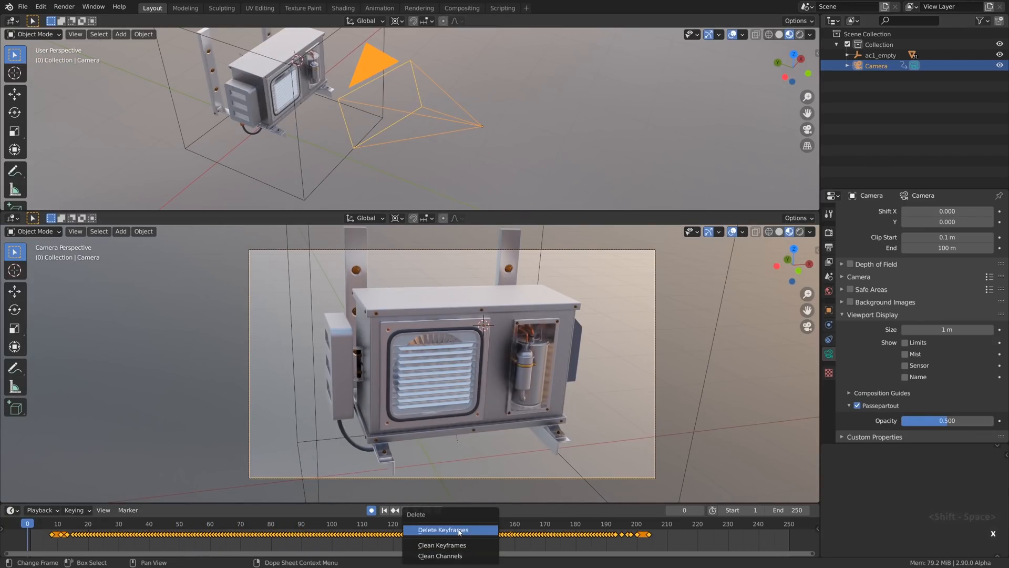
click(442, 530)
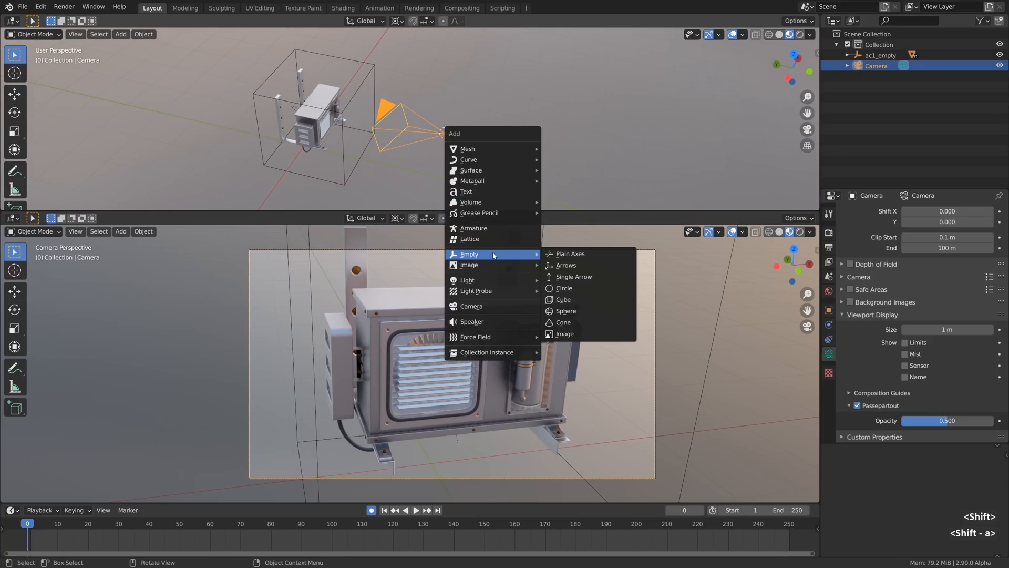
Step: Add an empty at the camera and pull the camera back along its view axis
click(568, 253)
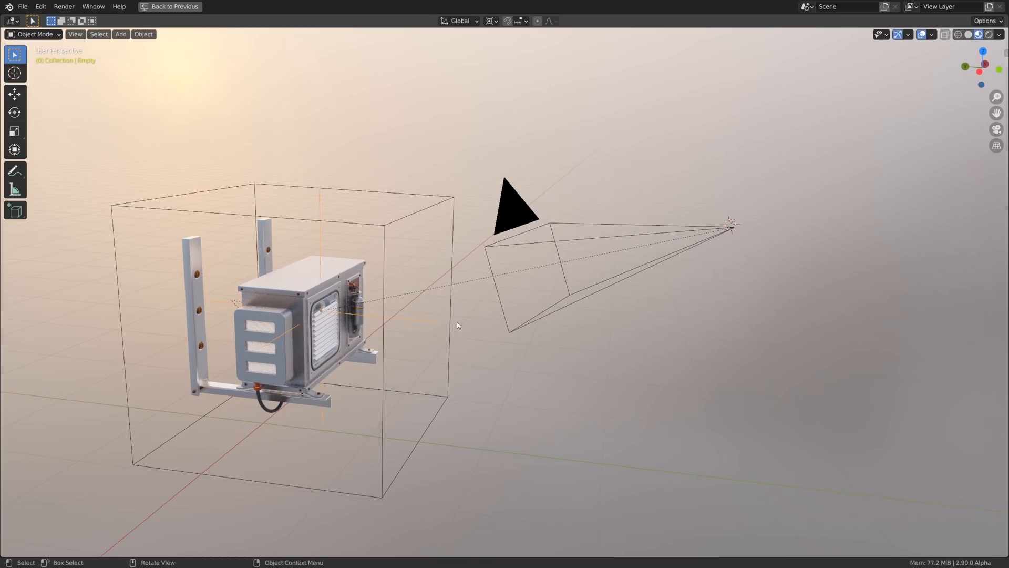
click(491, 21)
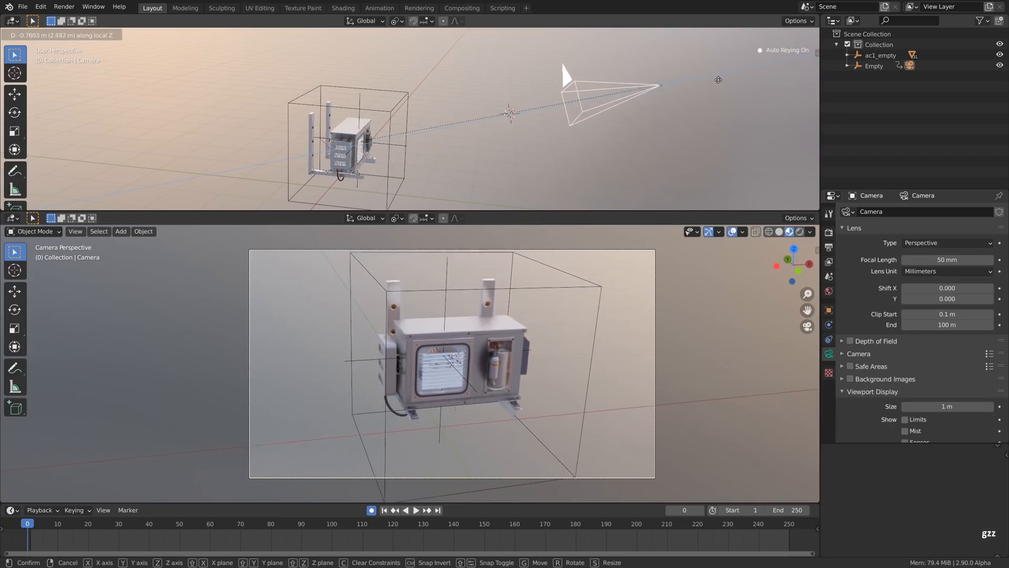
key(shift+space)
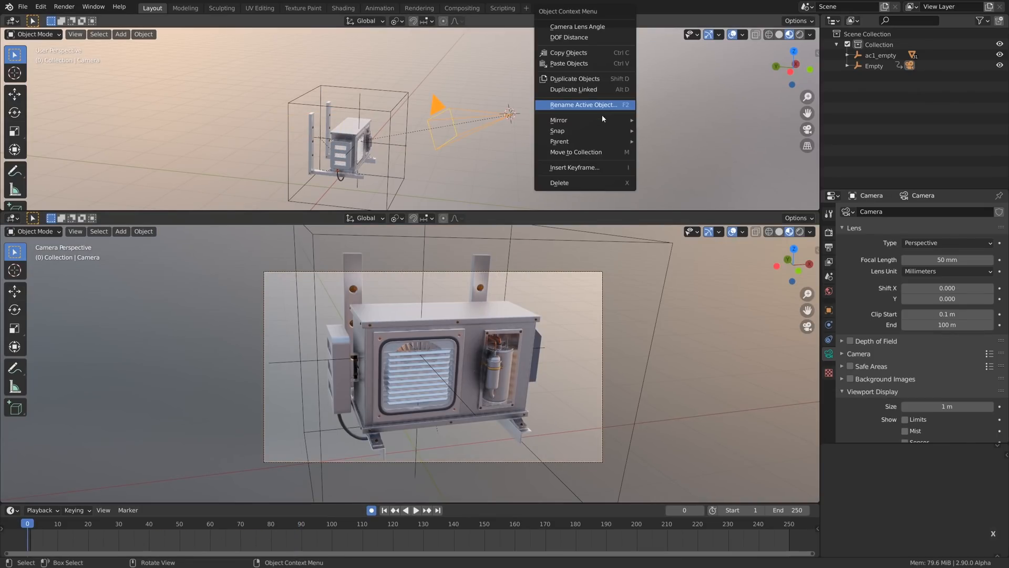
mouse_move(559, 141)
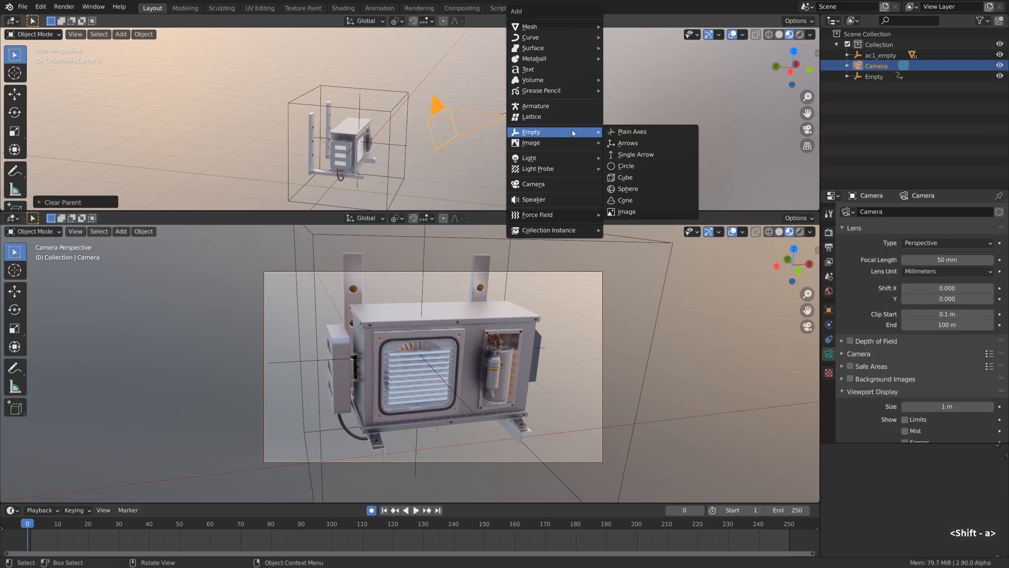
Step: Add cube empties beside the camera and parent the camera and empties into one chain
click(631, 131)
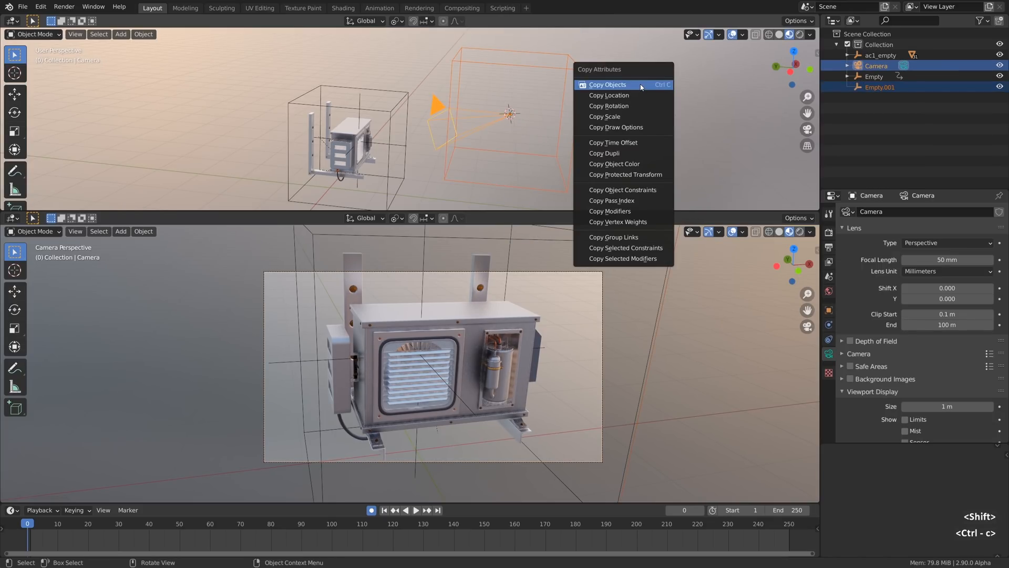
click(609, 105)
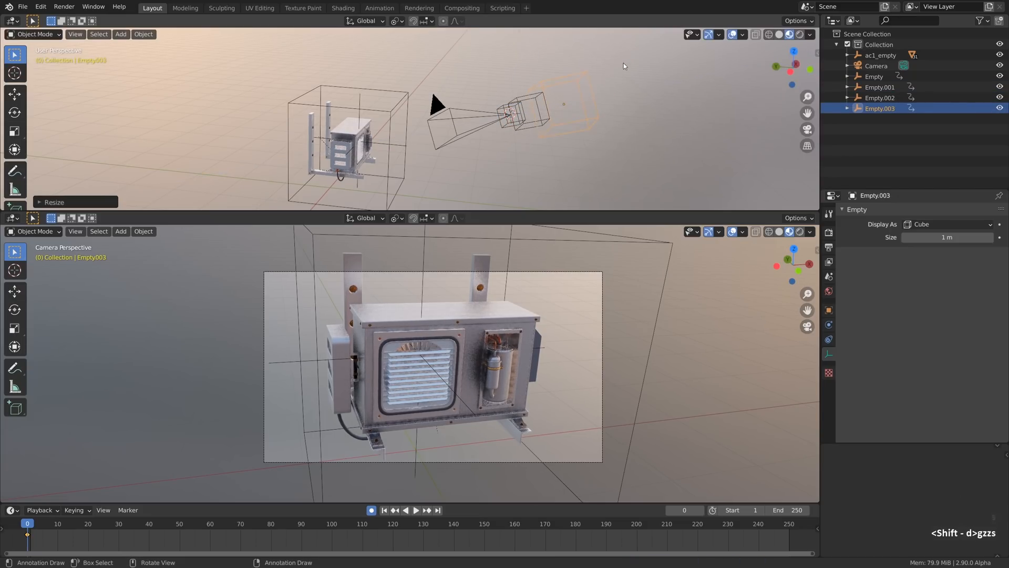
click(505, 113)
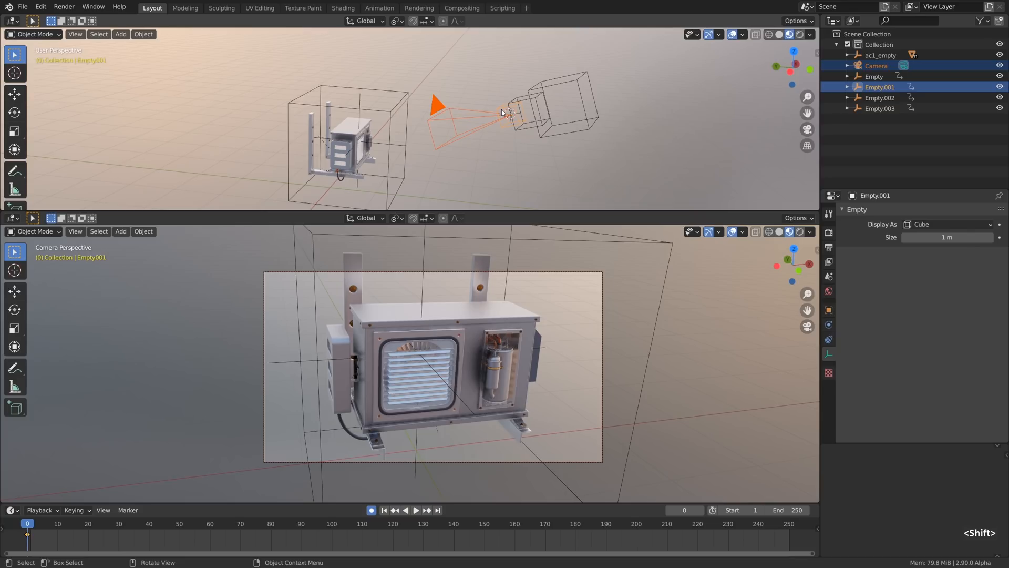
key(ctrl+p)
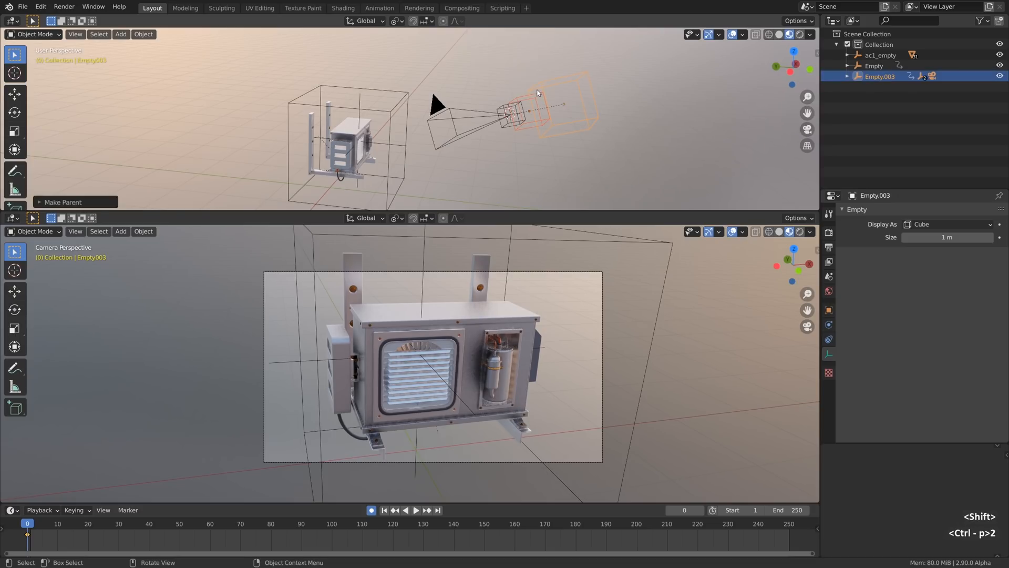
key(g)
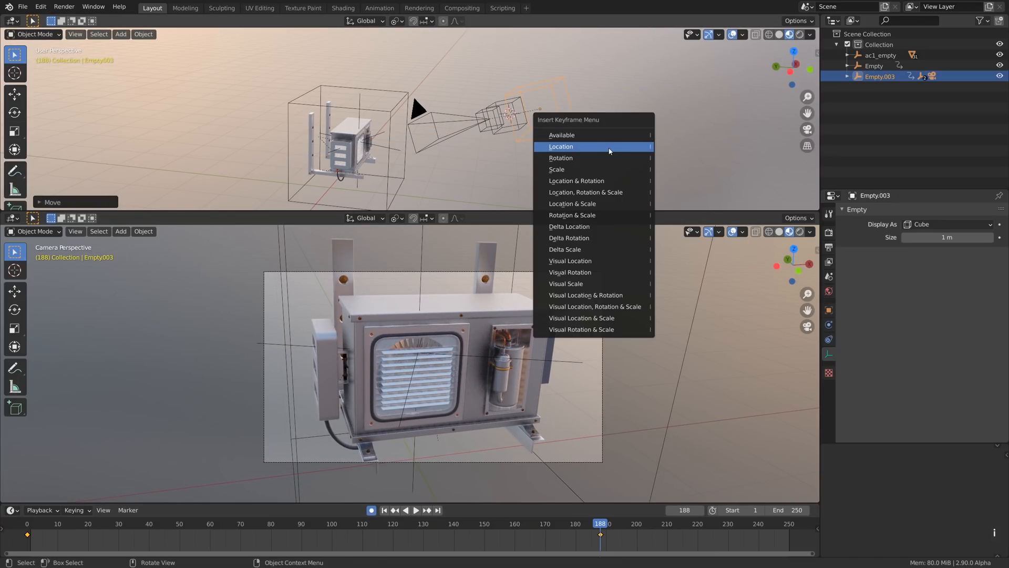
mouse_move(585, 169)
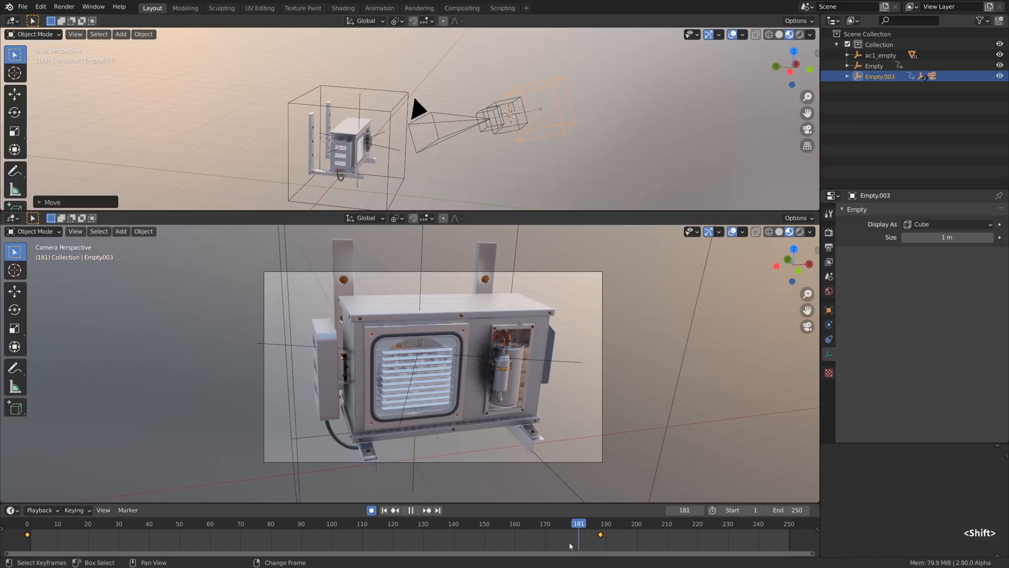
Step: Make the outer empty's location keyframes linear and scrub to preview the motion
click(113, 522)
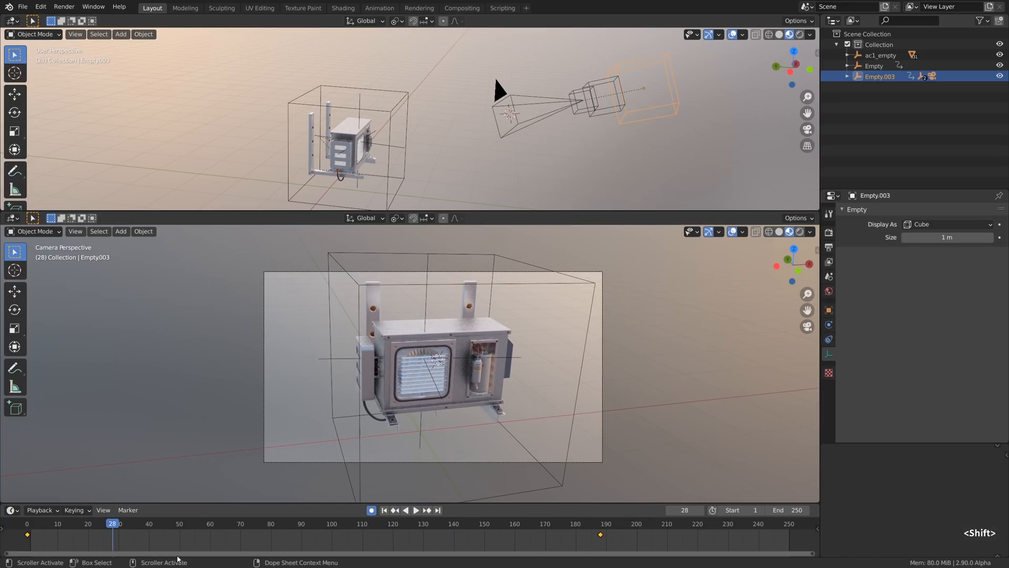
key(t)
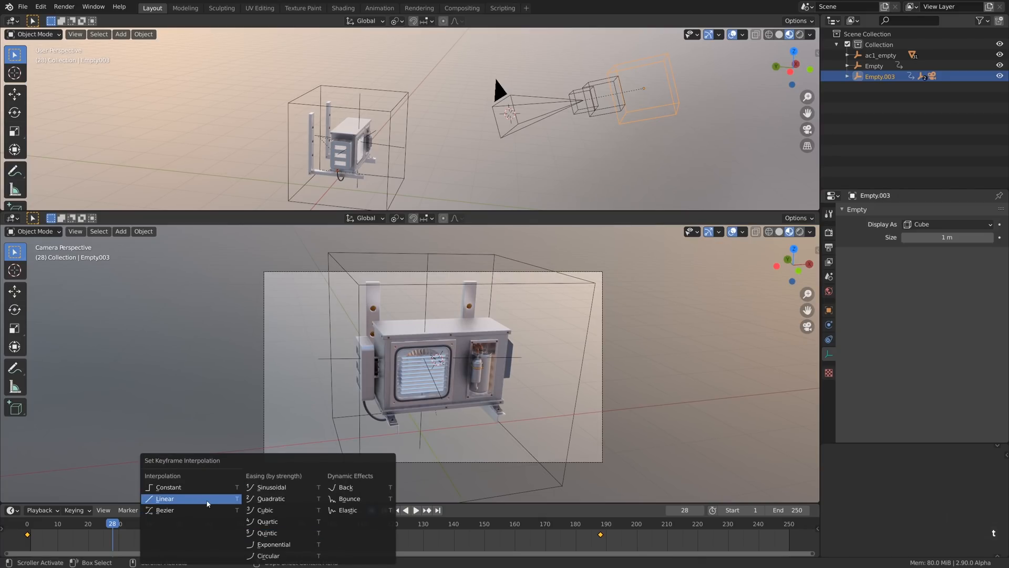
click(165, 498)
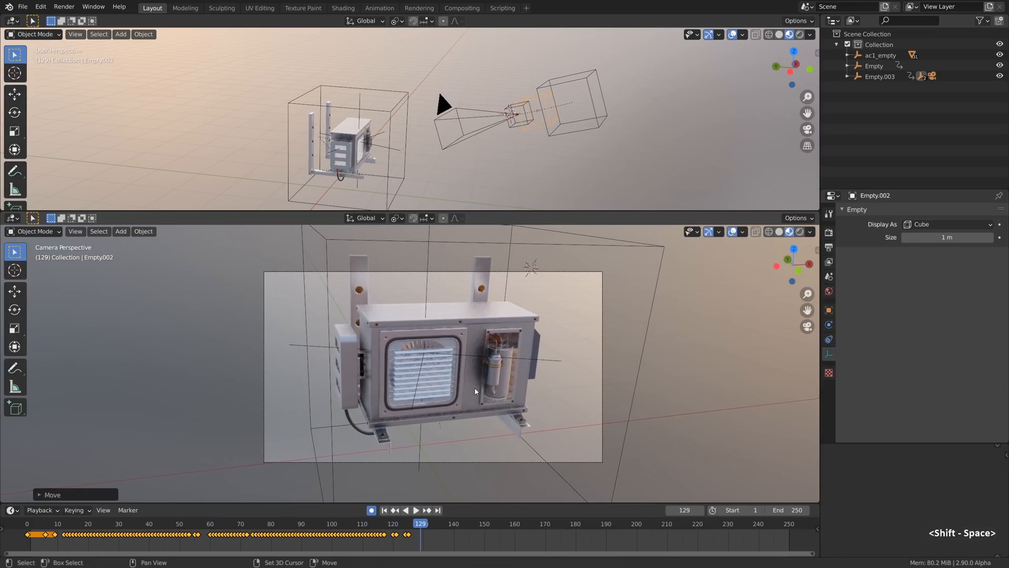
click(385, 510)
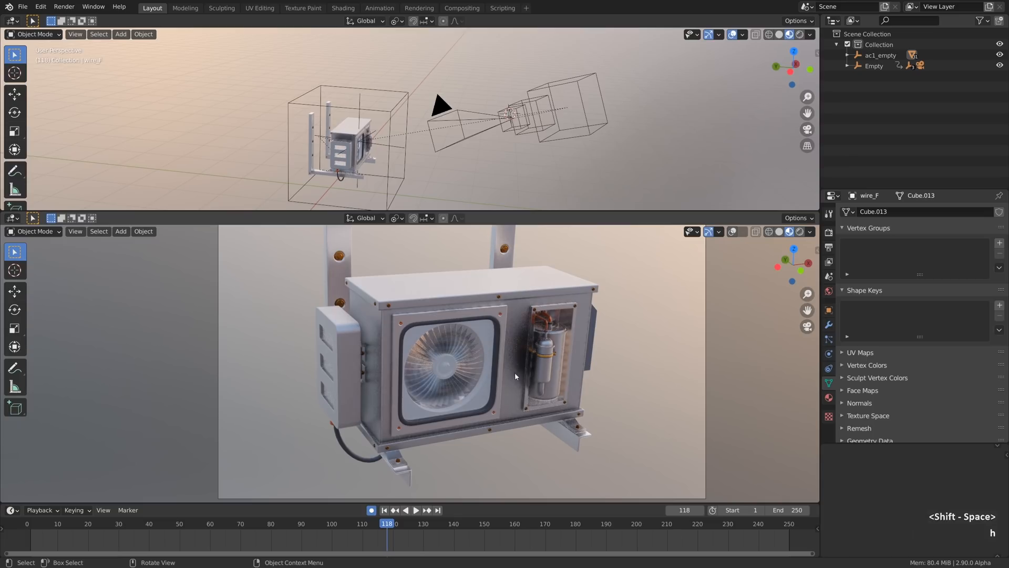
click(416, 509)
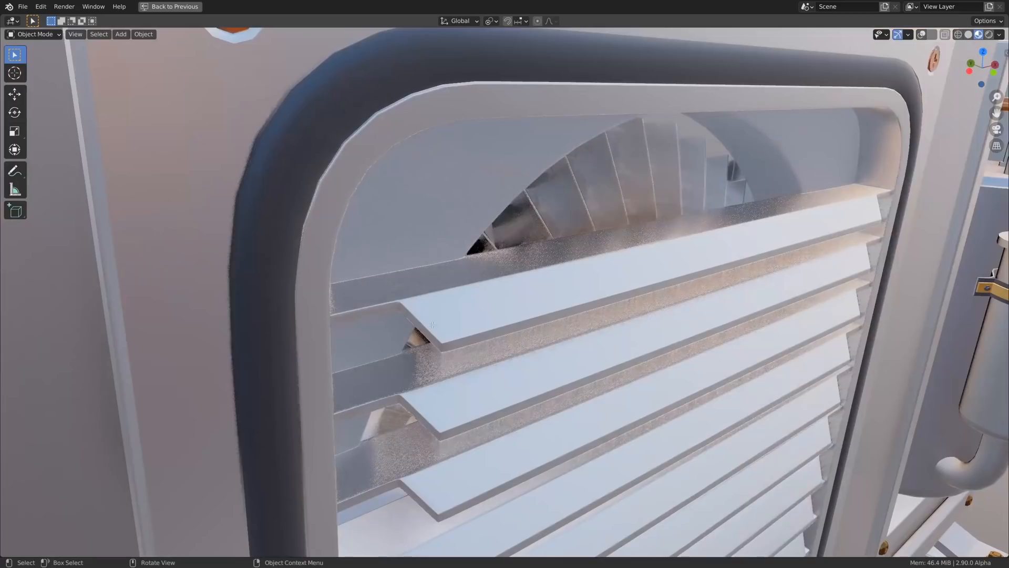
key(Tab)
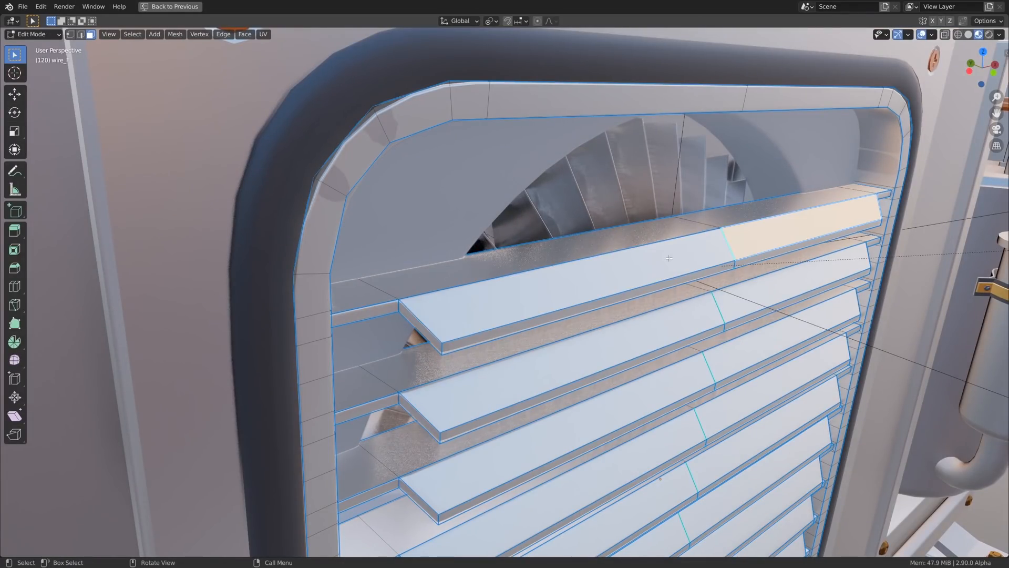
click(170, 6)
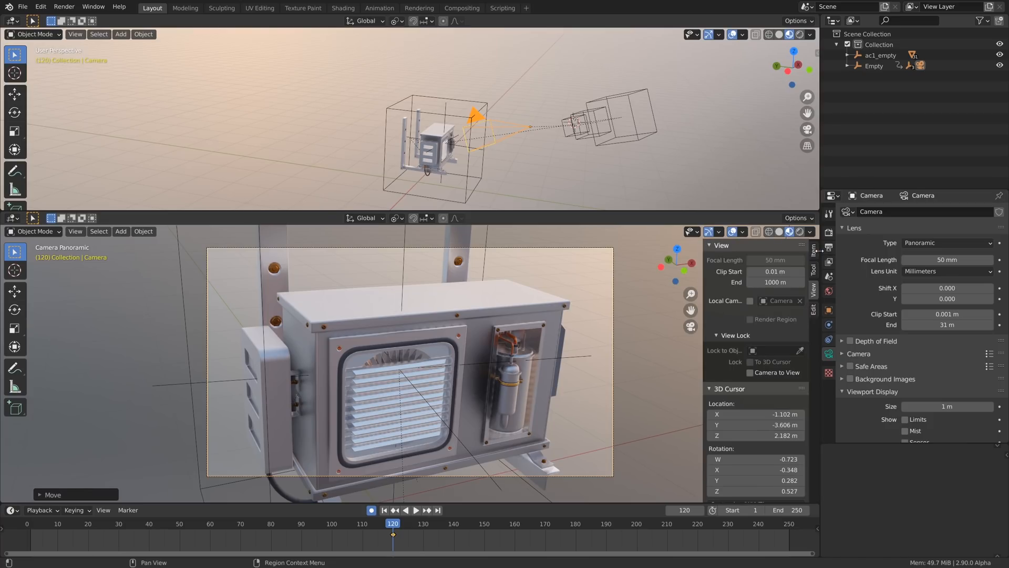
Step: Set the camera lens to Perspective with clip start 0.1 m and end 100 m
click(775, 282)
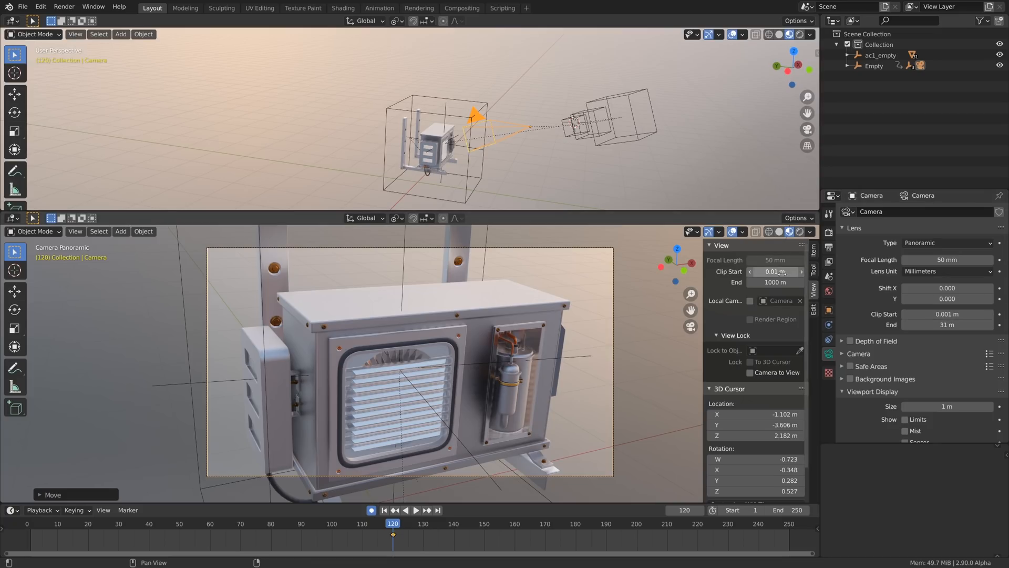
click(774, 271)
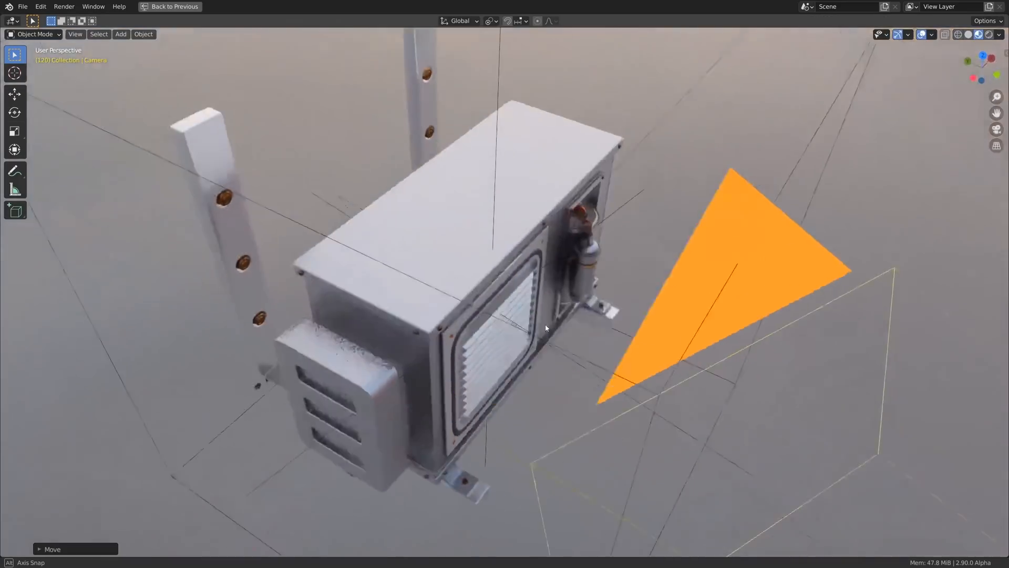
click(171, 6)
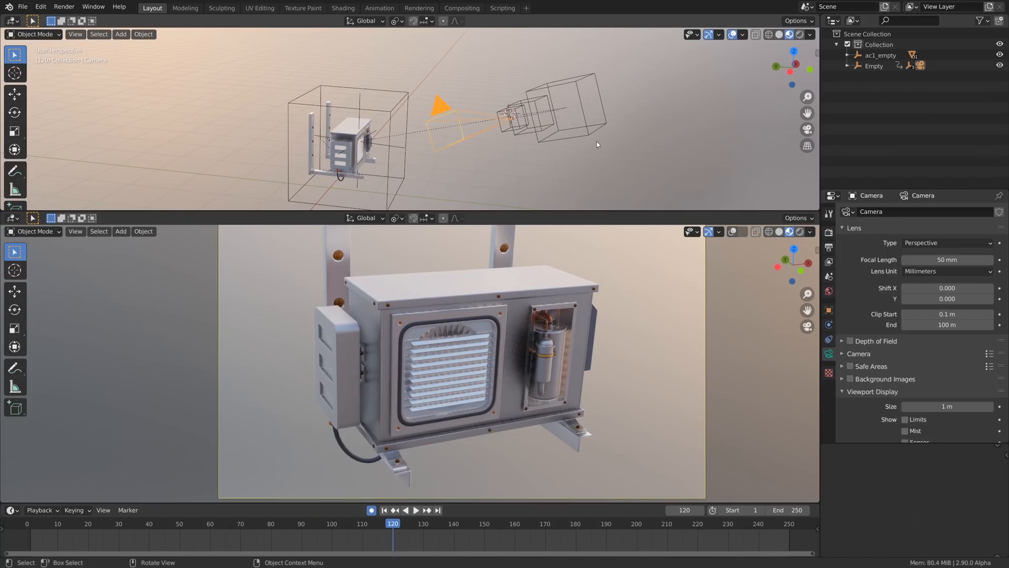
click(946, 243)
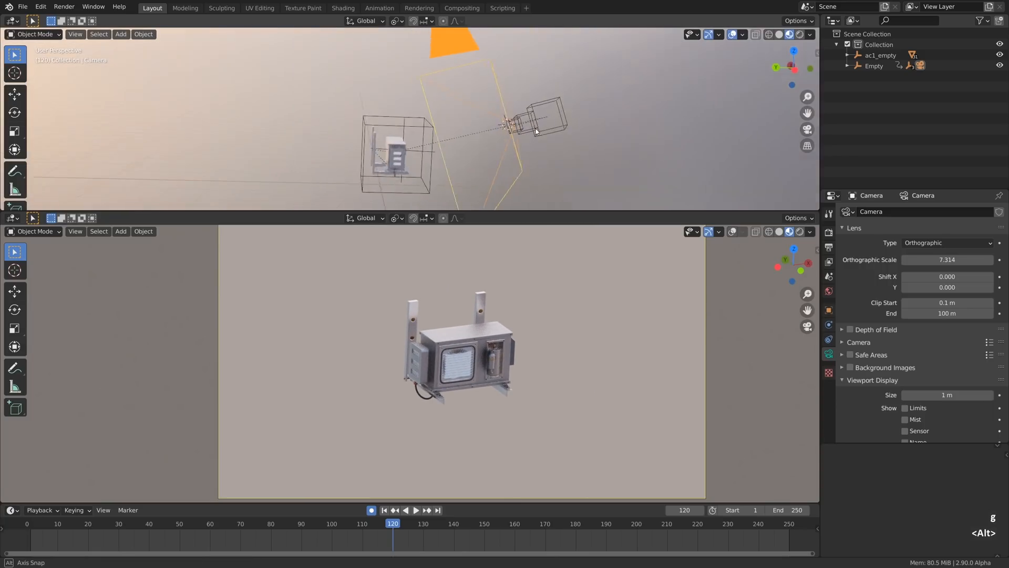
Step: Reposition the orthographic camera to frame the unit and render the final viewport image
key(g)
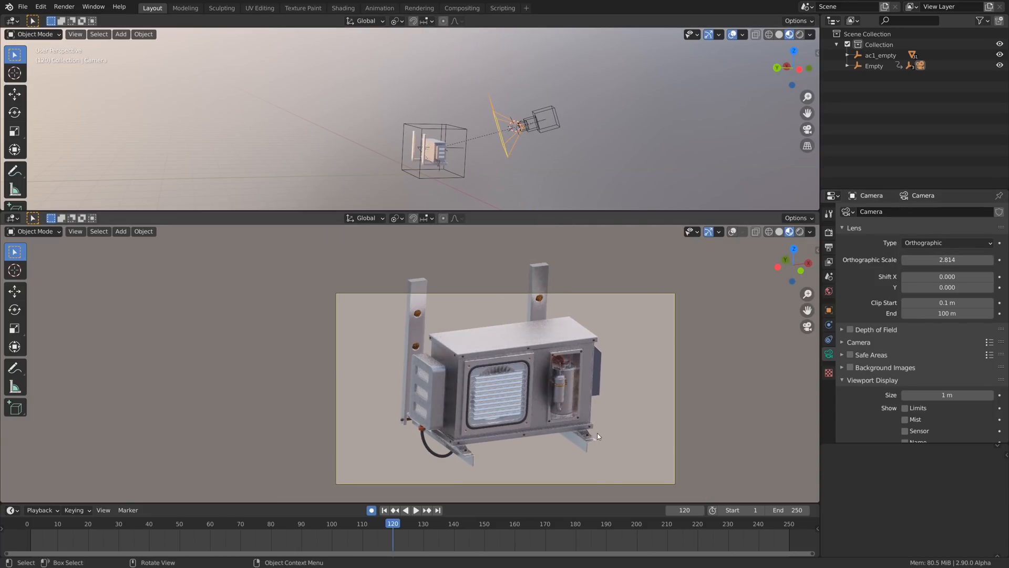
key(g)
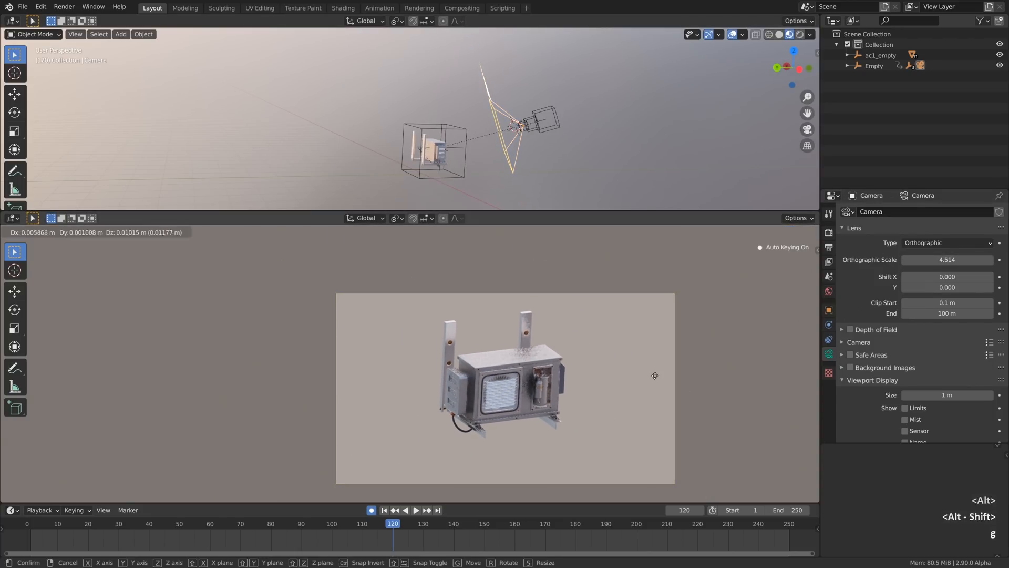
click(76, 231)
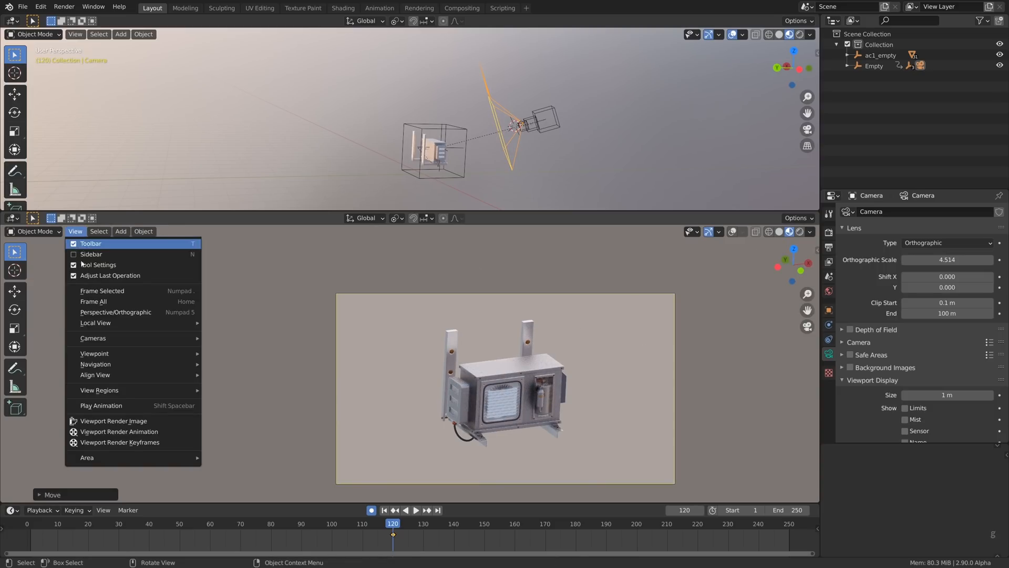
click(113, 420)
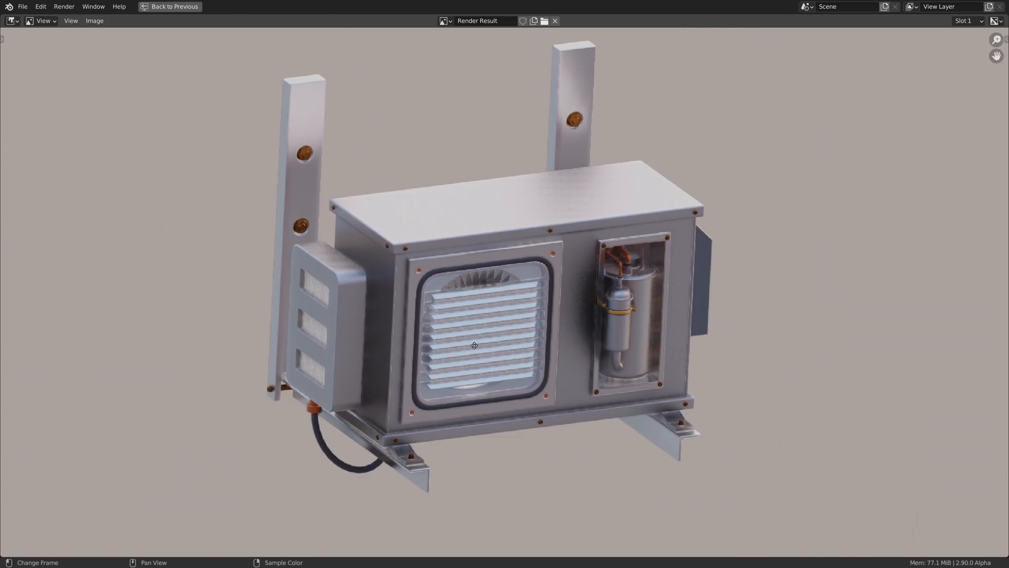
click(173, 6)
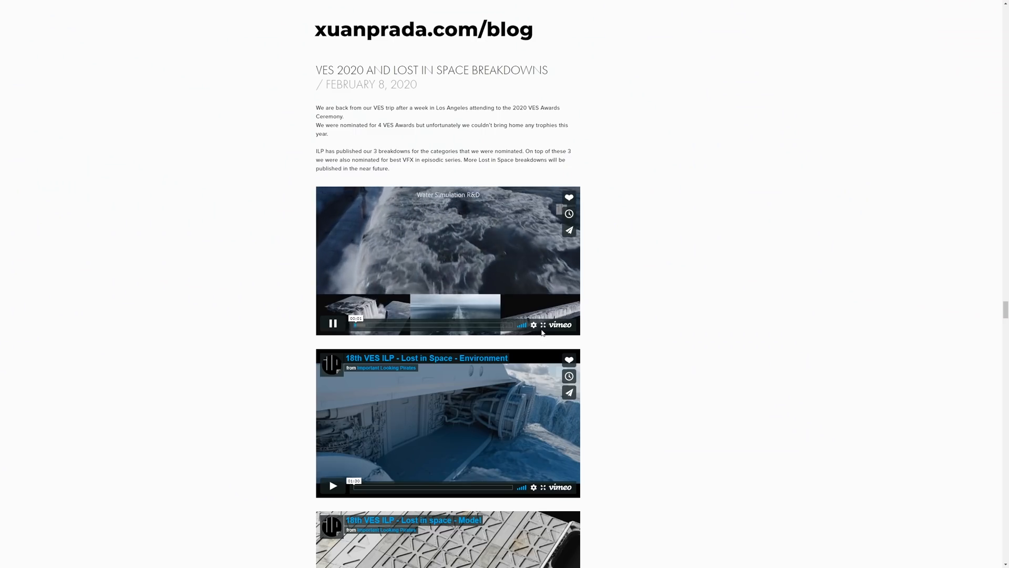
Step: Play the Water Simulation R&D video full screen on the blog page
click(542, 325)
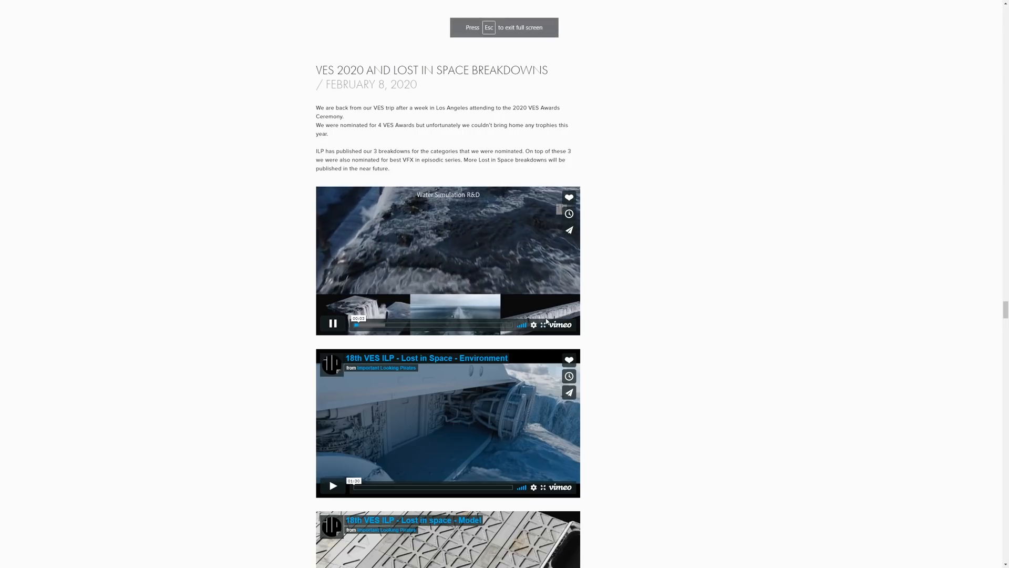